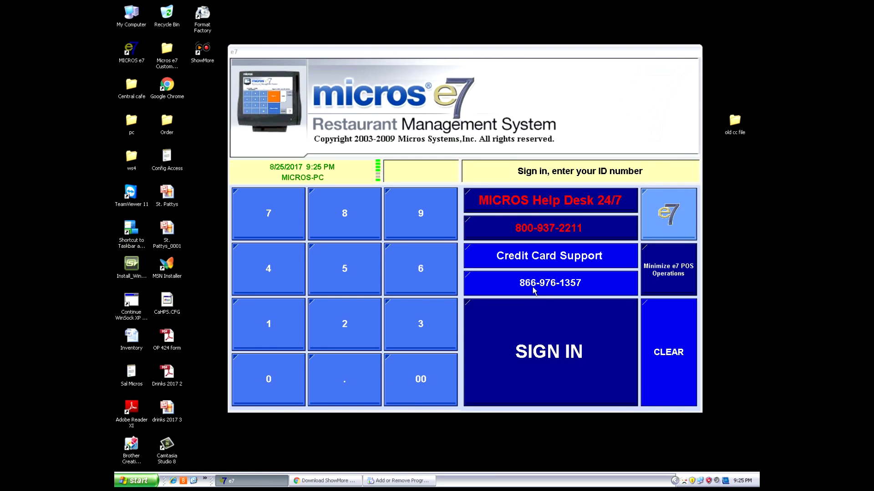
mouse_move(546, 96)
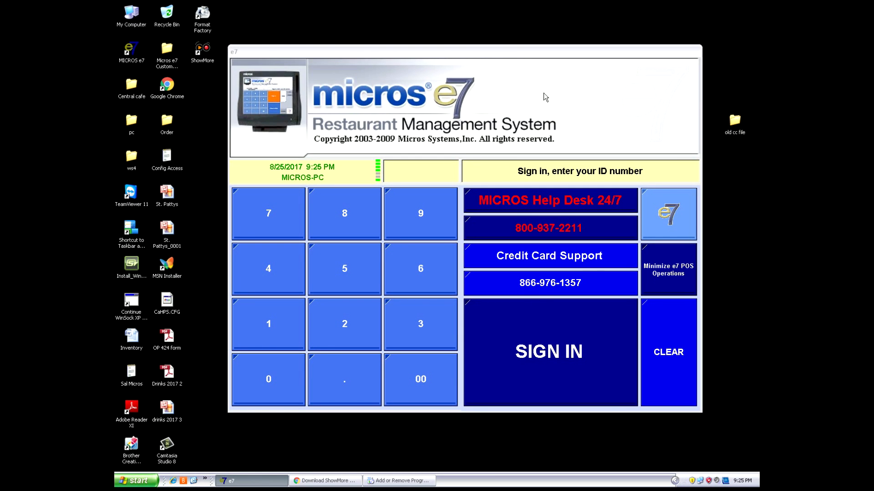
mouse_move(558, 90)
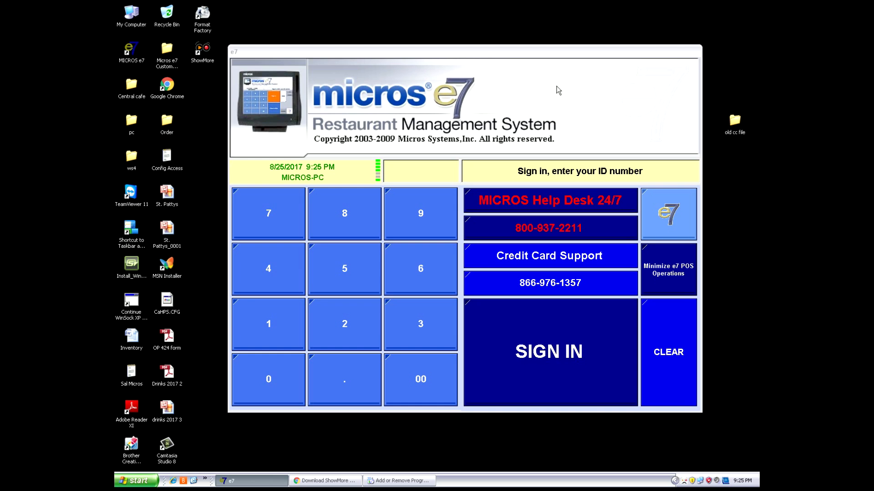
mouse_move(260, 271)
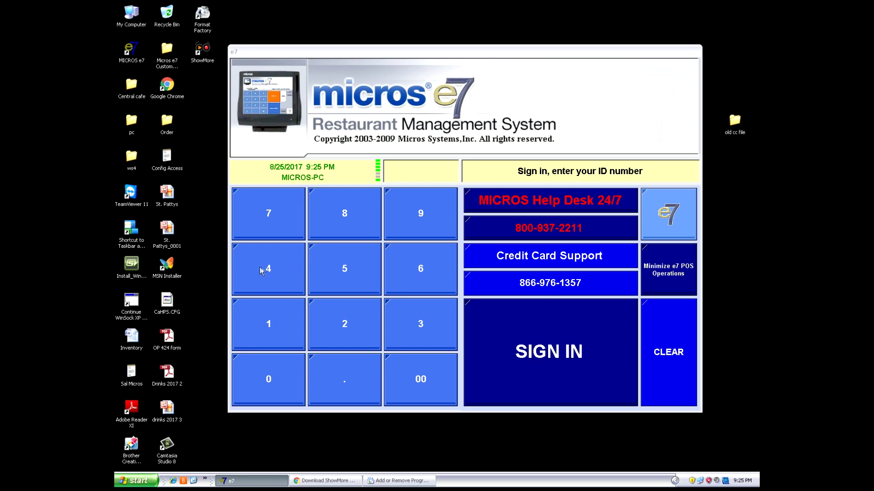
mouse_move(269, 272)
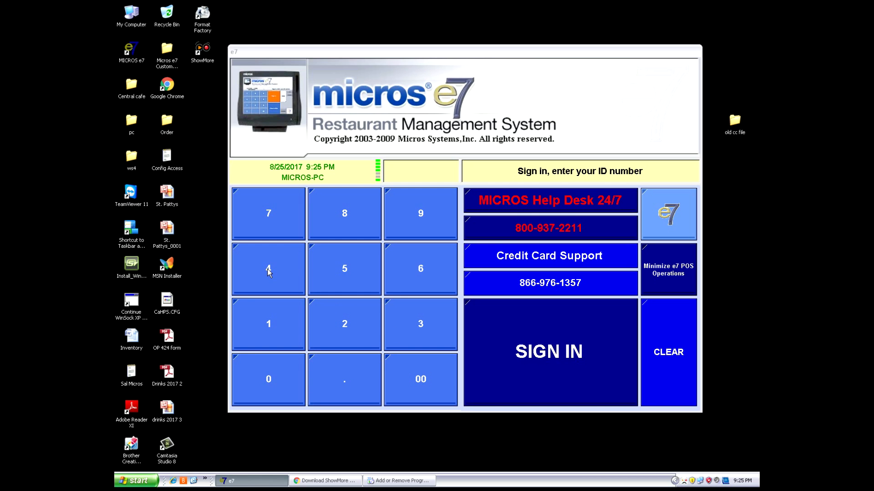
mouse_move(268, 269)
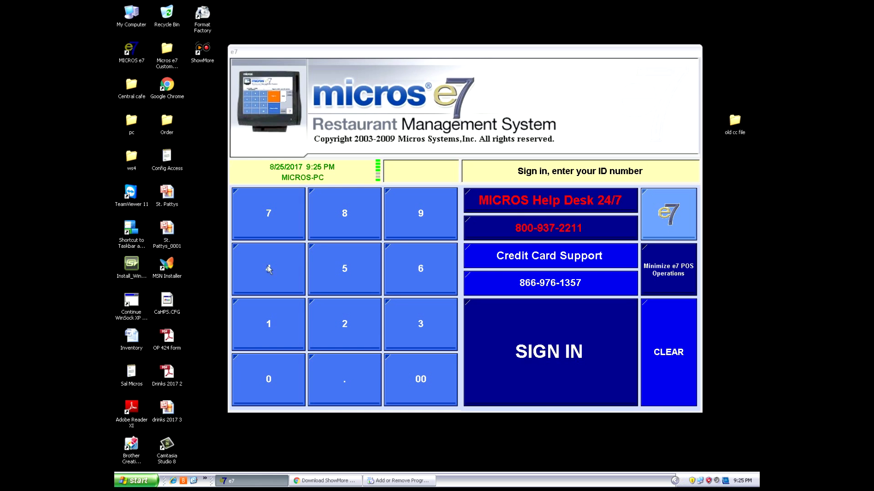
mouse_move(273, 293)
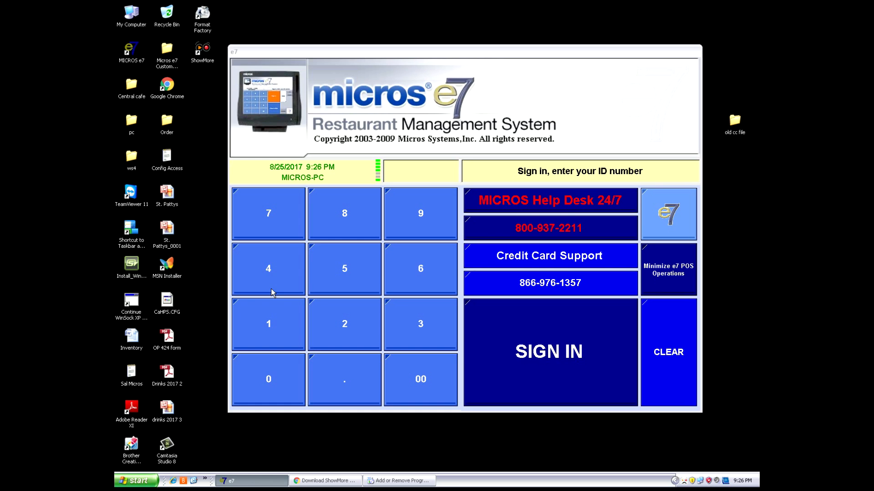
mouse_move(423, 132)
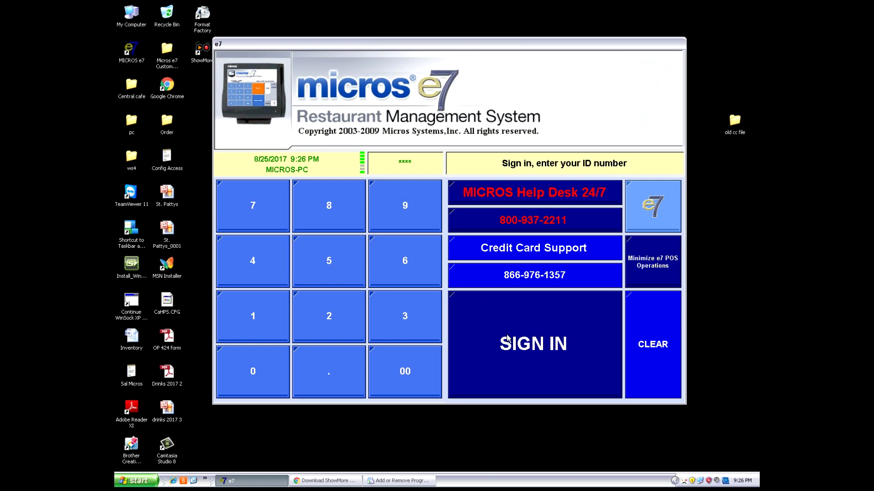
mouse_move(457, 177)
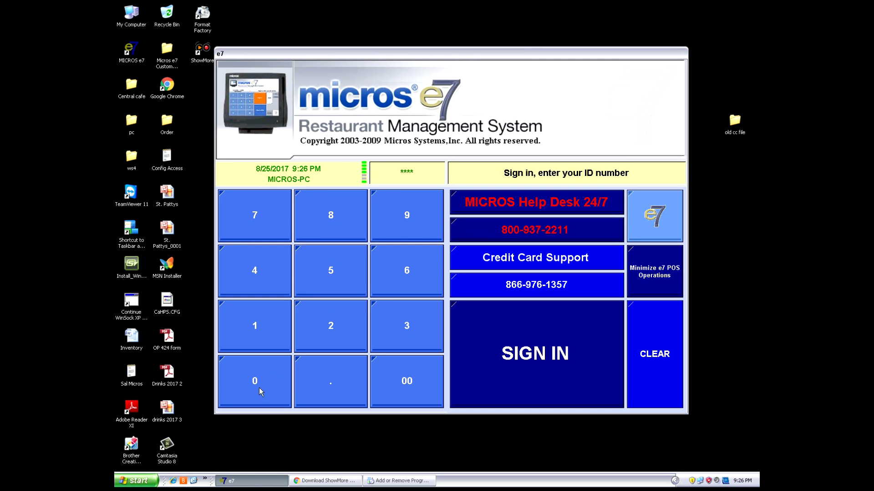
Step: Sign in as user 'rob' and launch the configurator showing the Z-CORDIAL PREPS category
click(536, 353)
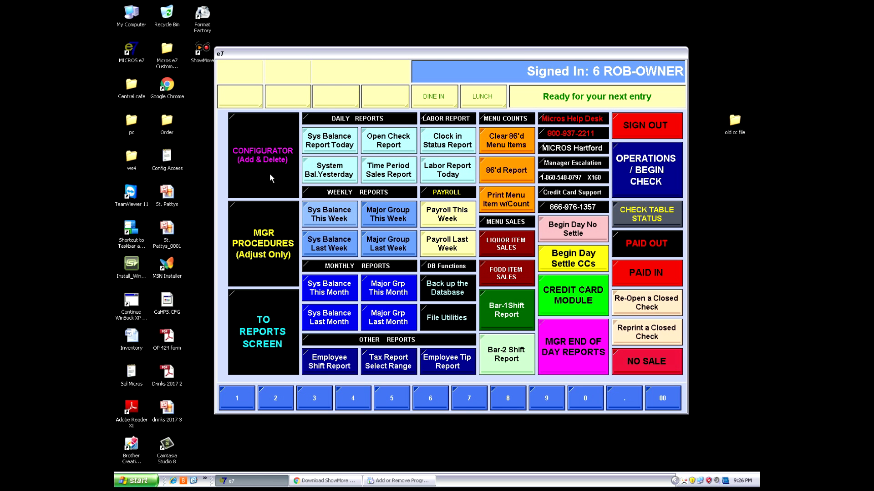
mouse_move(274, 162)
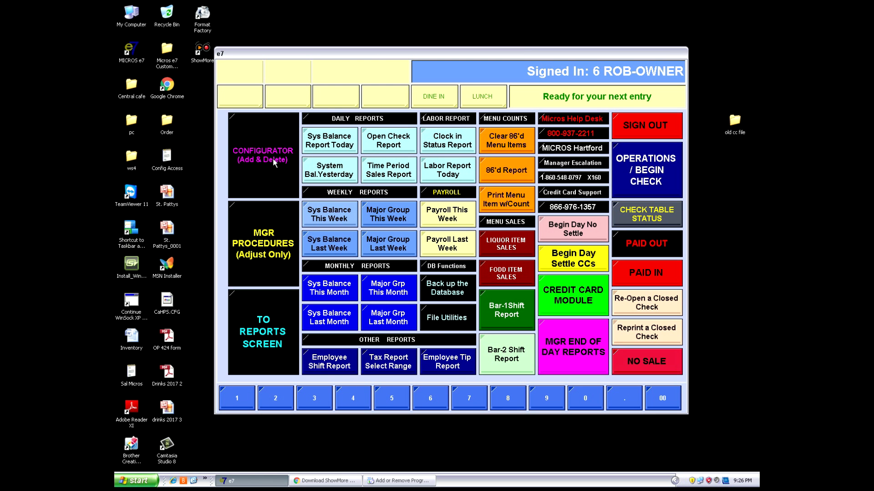
click(263, 155)
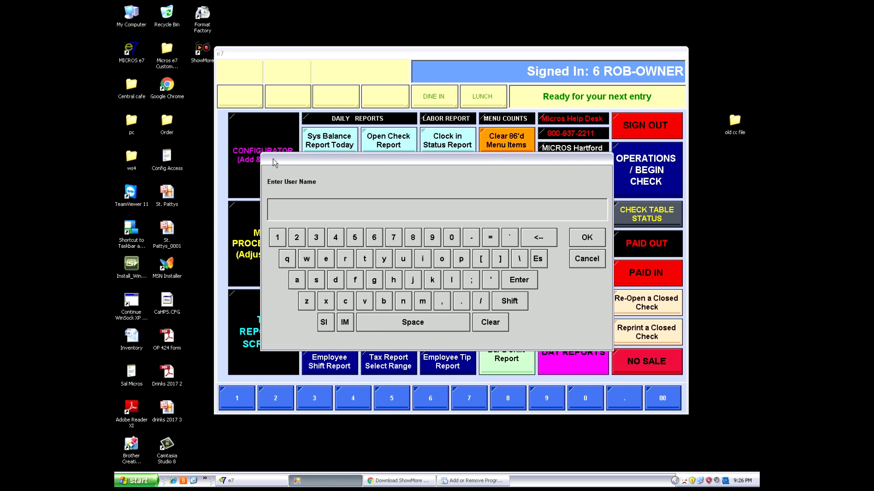
text(rob)
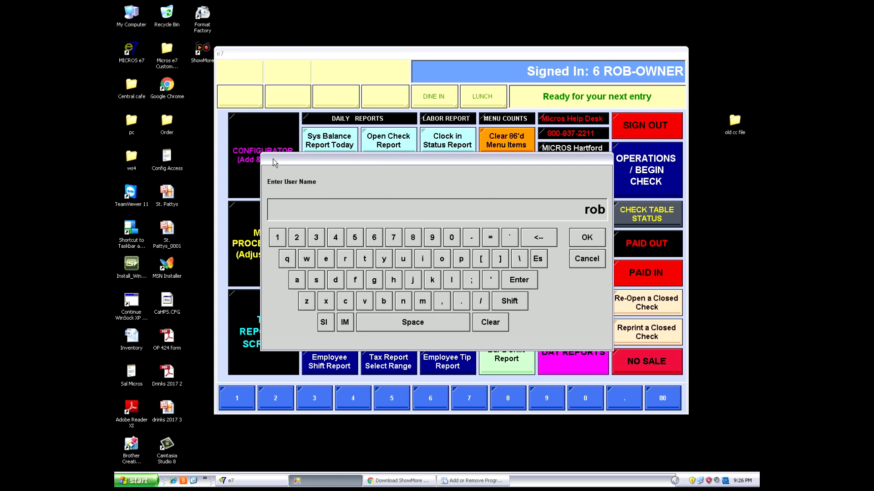
click(586, 237)
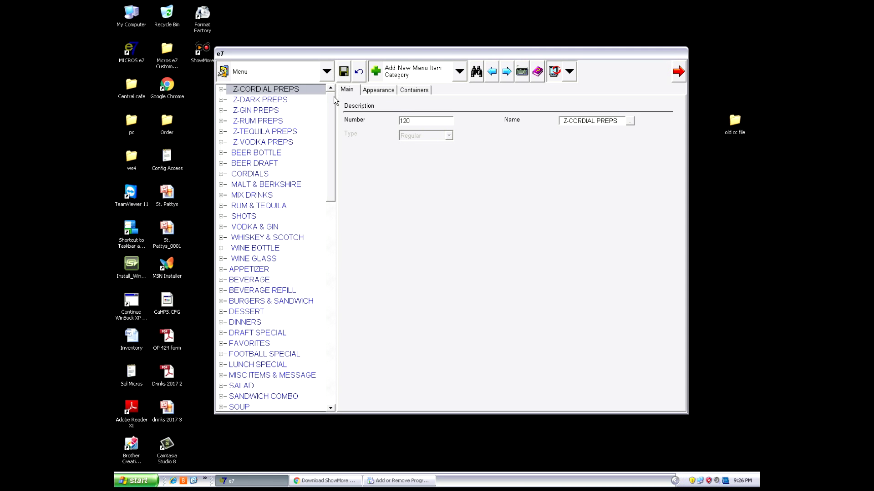
Step: Browse the configuration areas list and expand BEER BOTTLE to list its beers
click(326, 71)
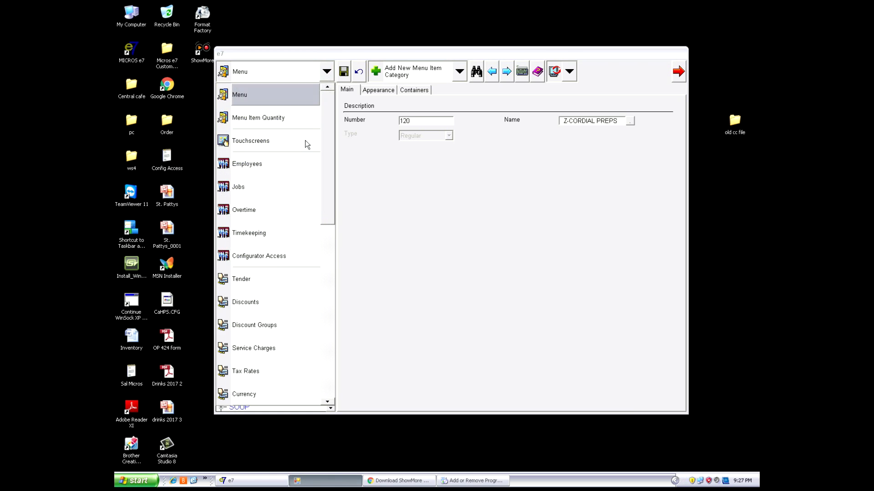
scroll(down, 3)
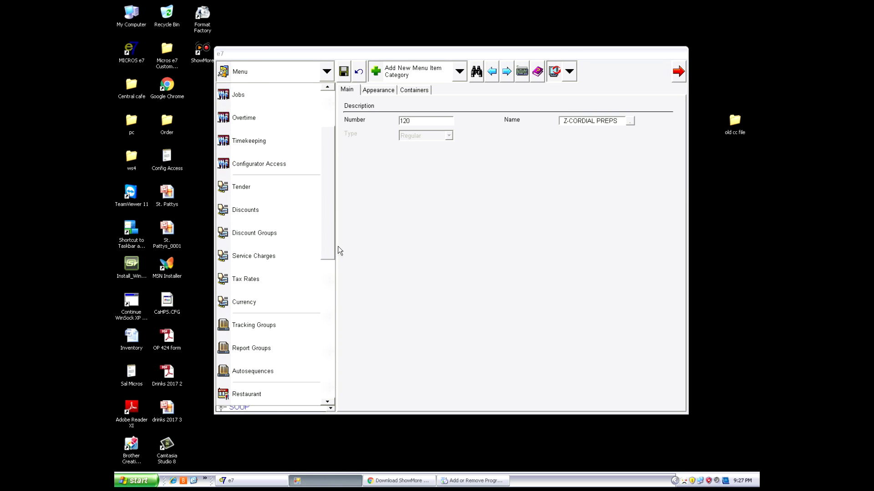
scroll(down, 3)
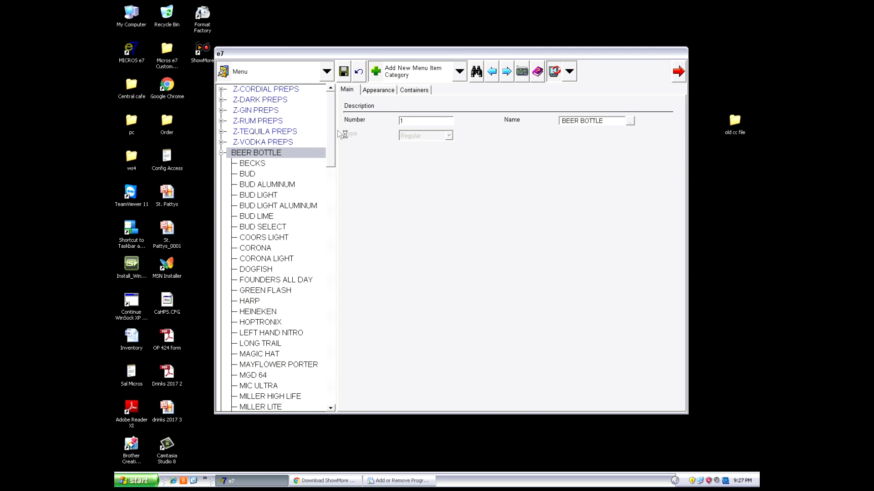
scroll(down, 3)
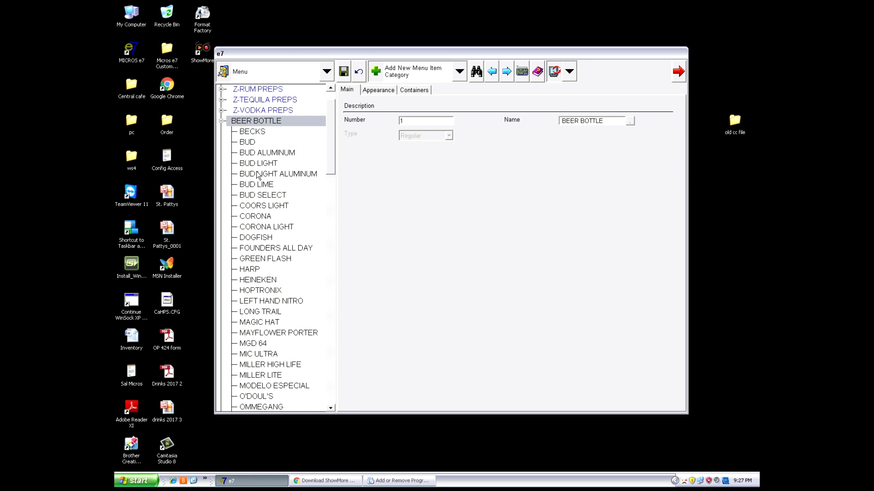
mouse_move(271, 168)
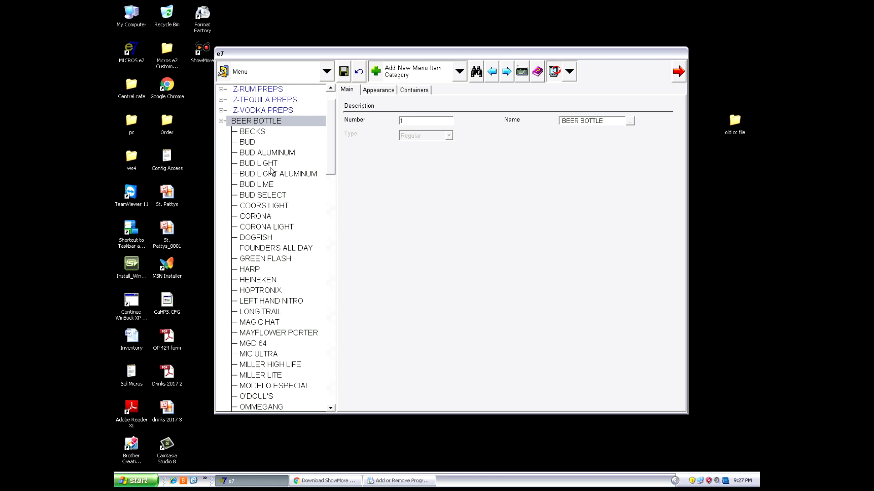
Step: Review BUD LIGHT's price levels, including the THURS HH price of 2.50
click(258, 163)
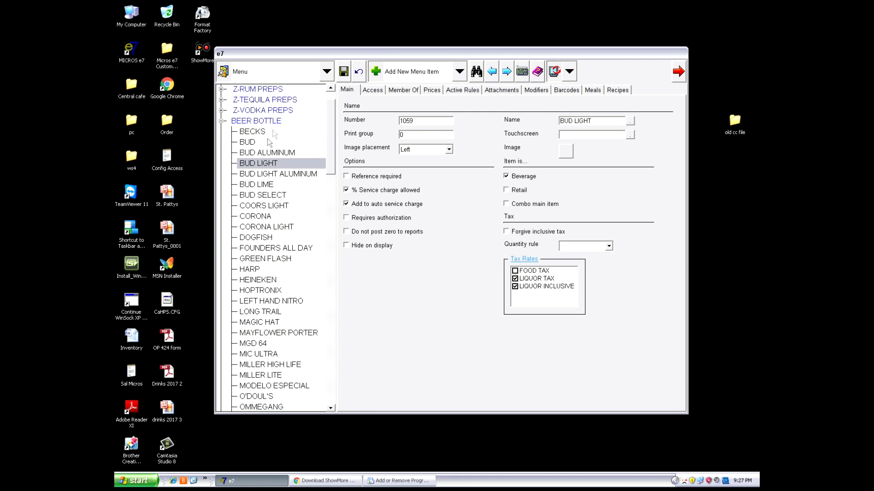
click(431, 90)
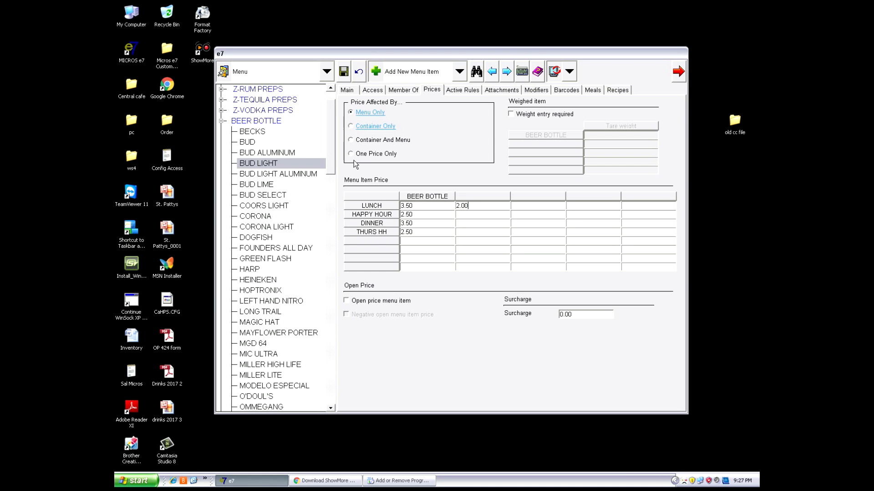
mouse_move(355, 133)
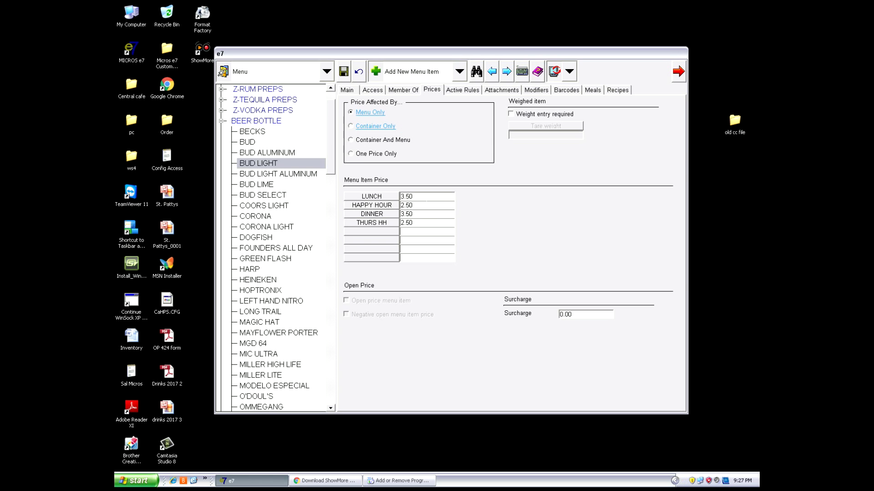
mouse_move(515, 255)
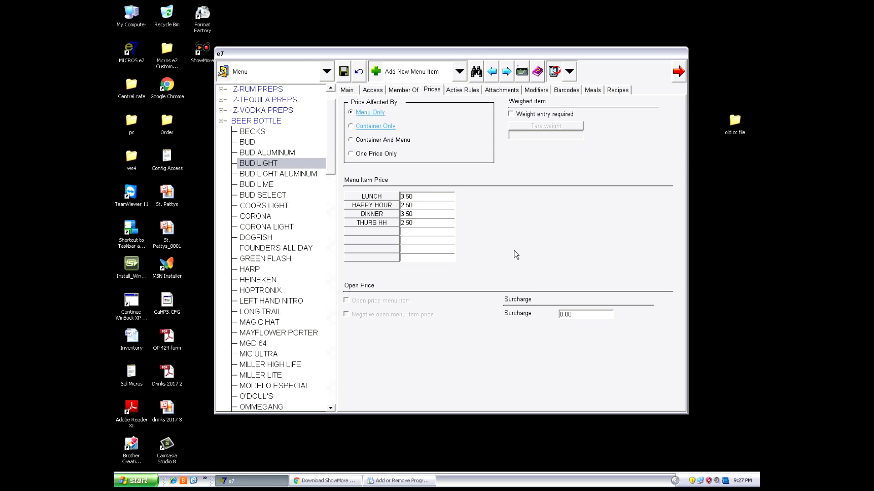
mouse_move(479, 213)
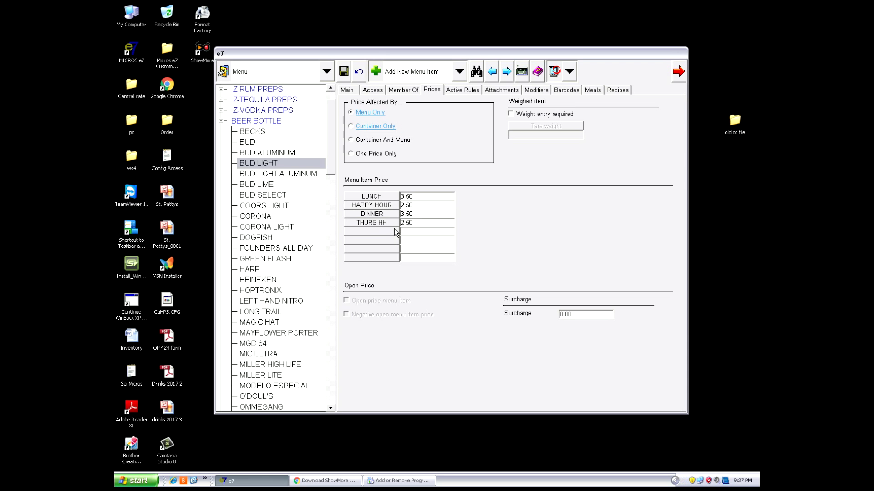
mouse_move(391, 233)
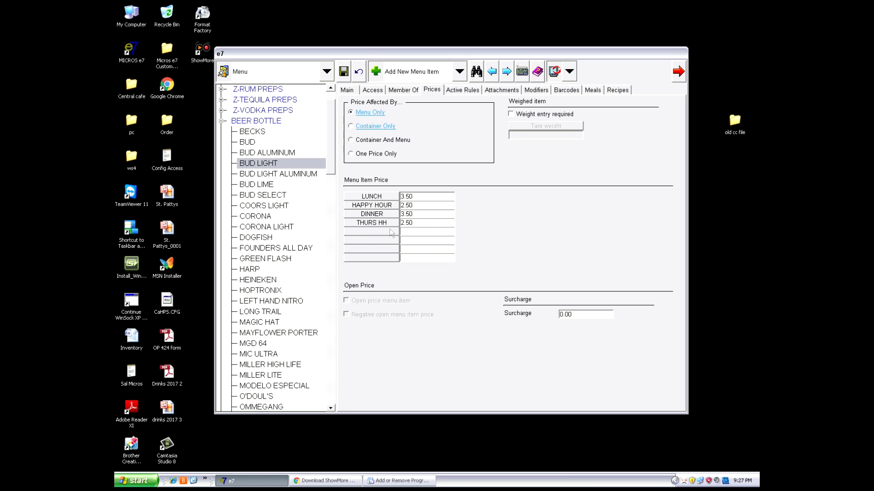
mouse_move(406, 234)
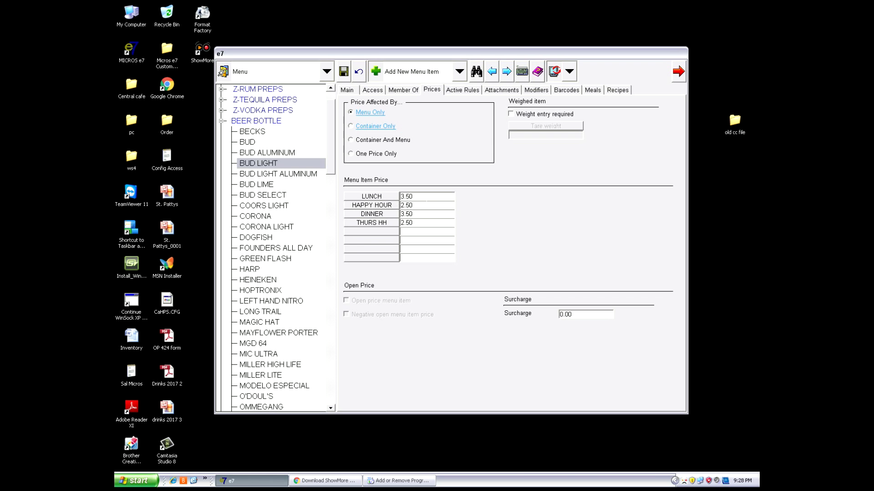
mouse_move(395, 217)
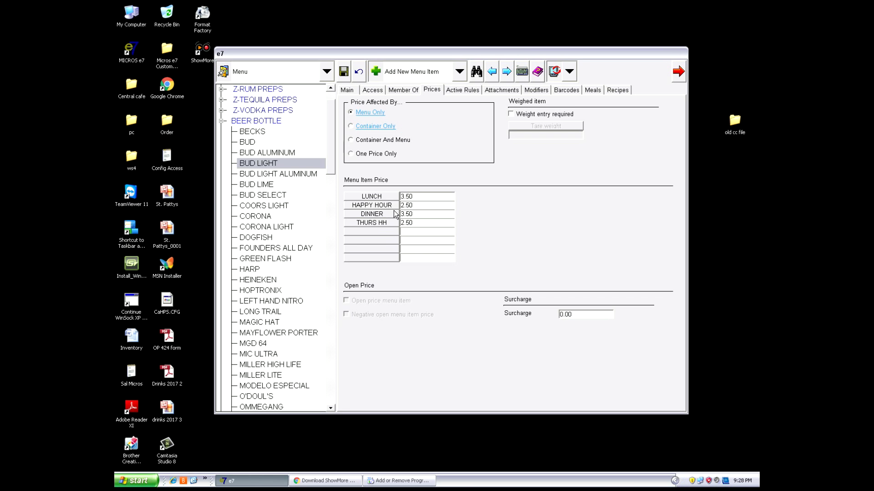
mouse_move(385, 208)
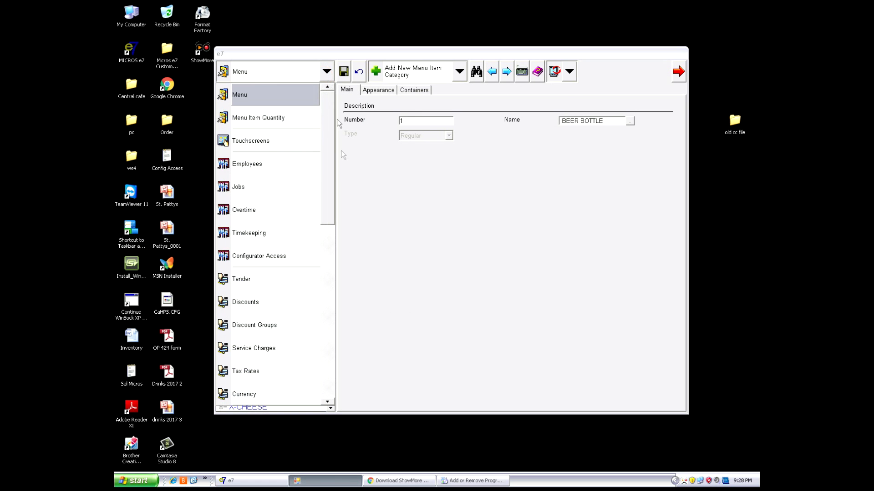
Step: Confirm Menu 4 is named THURS HH in restaurant options, then return to Menu records
scroll(down, 3)
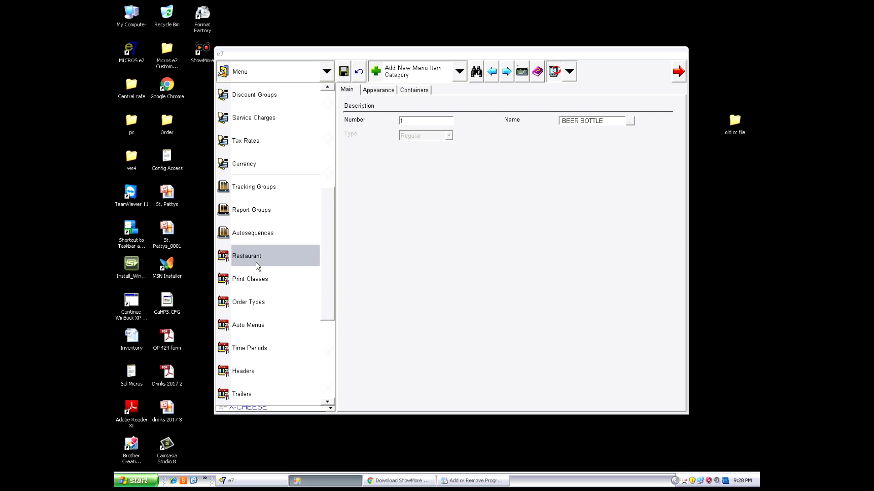
click(246, 256)
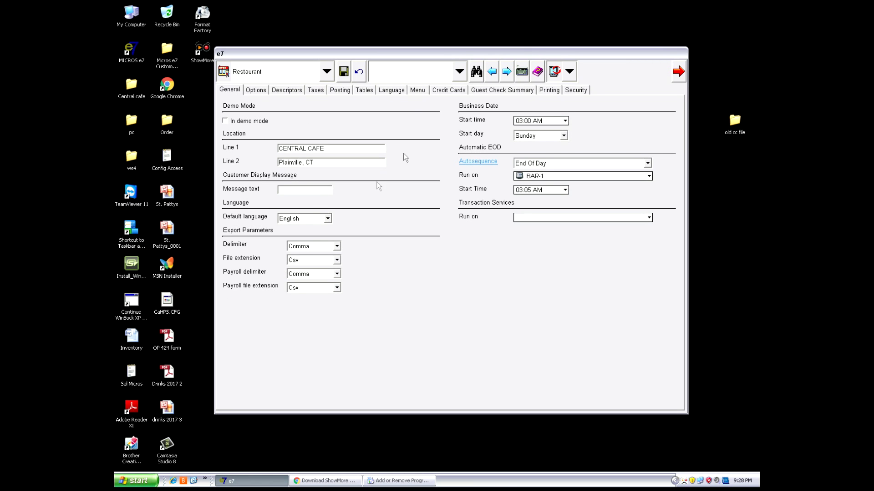
mouse_move(321, 118)
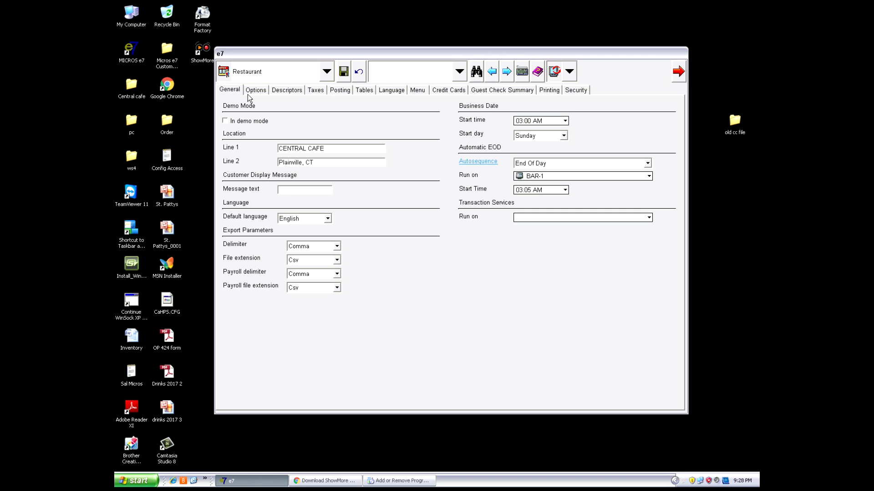
click(417, 89)
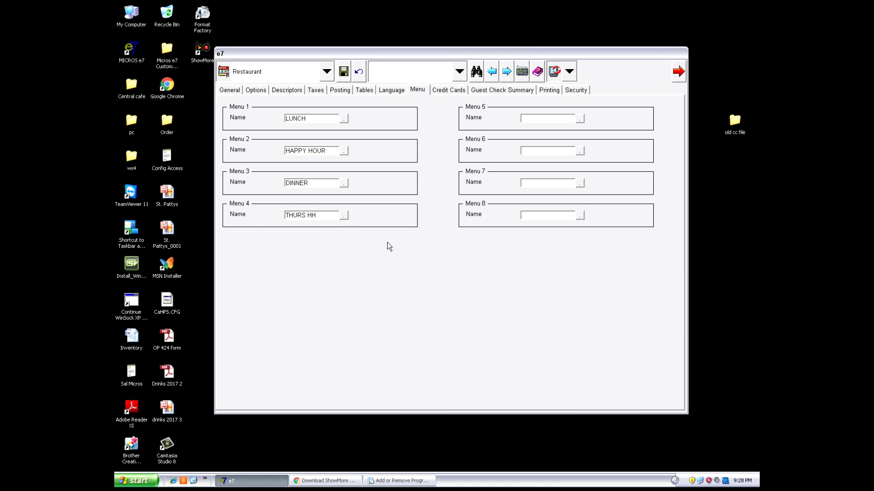
mouse_move(526, 182)
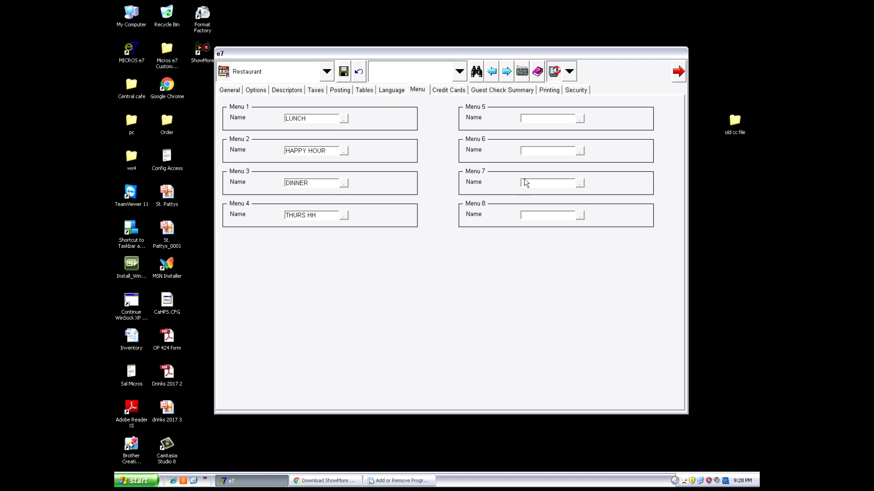
mouse_move(616, 385)
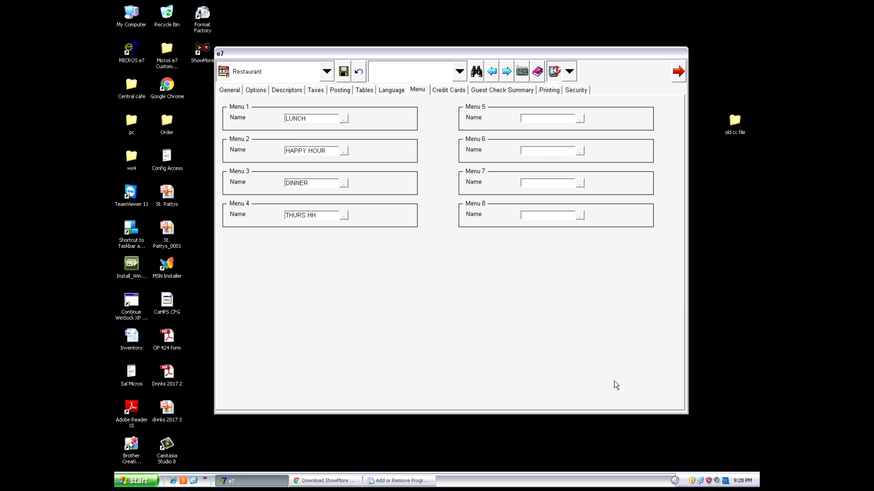
mouse_move(331, 137)
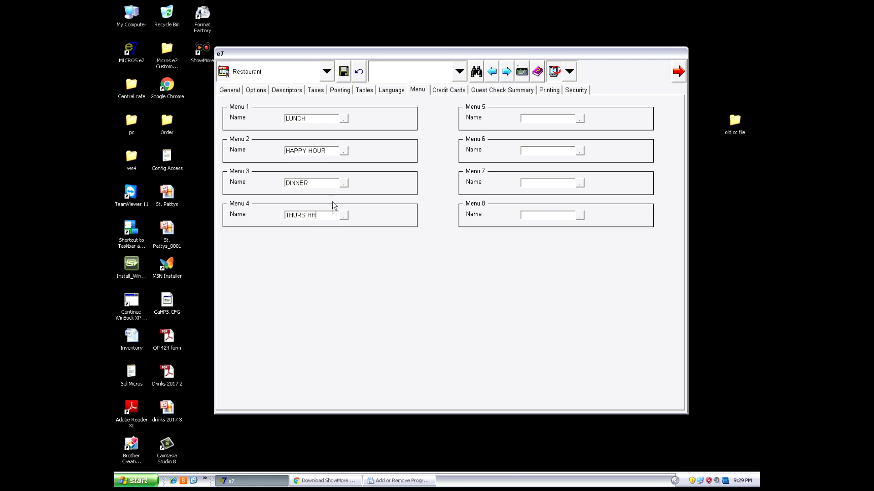
click(326, 71)
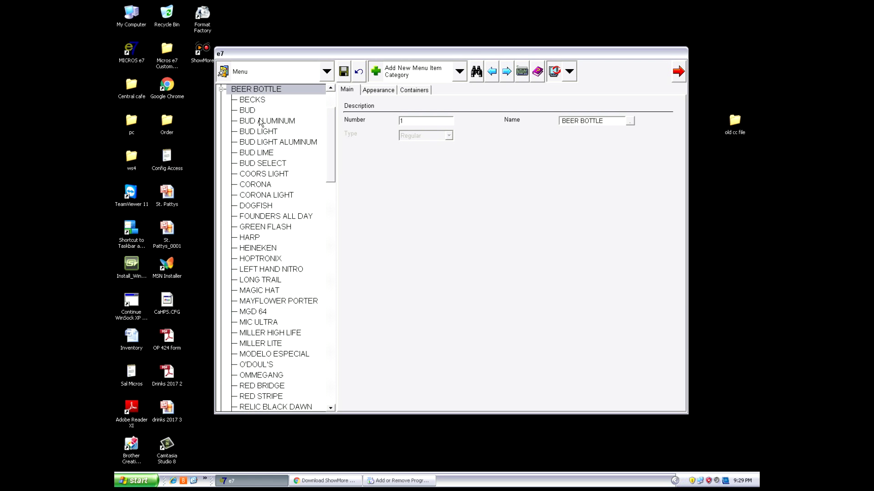
Step: Check BUD's prices: lunch 3.50, happy hour 2.50, dinner 3.50, THURS HH 2.50
click(246, 110)
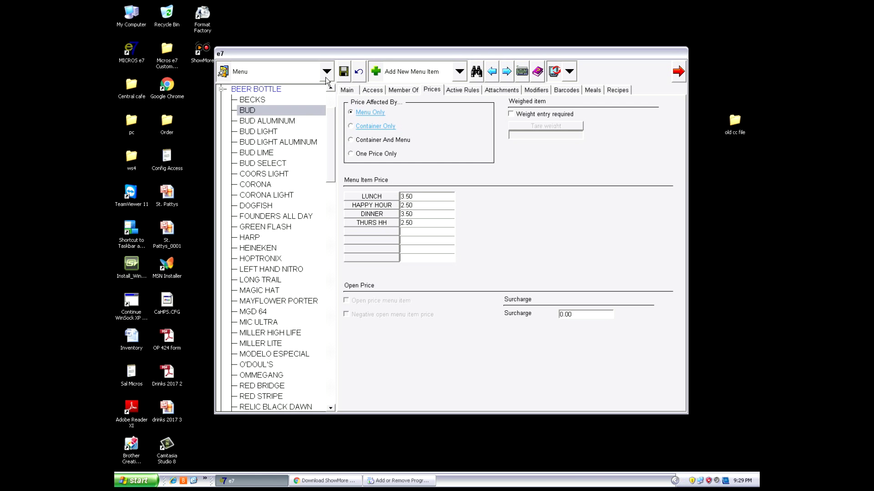
click(326, 71)
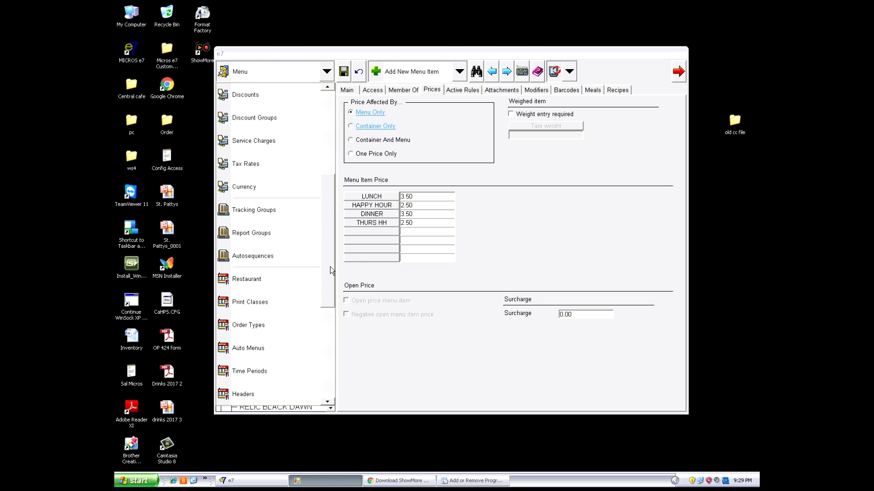
Step: Open Time Periods and view HAPPY HOUR and THURS HAPPY HOUR (3–9 PM Thursday)
click(249, 352)
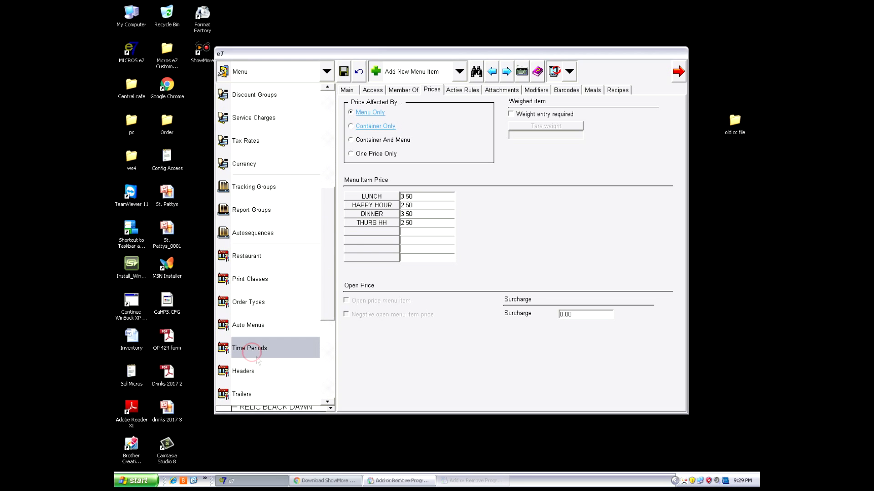
click(249, 348)
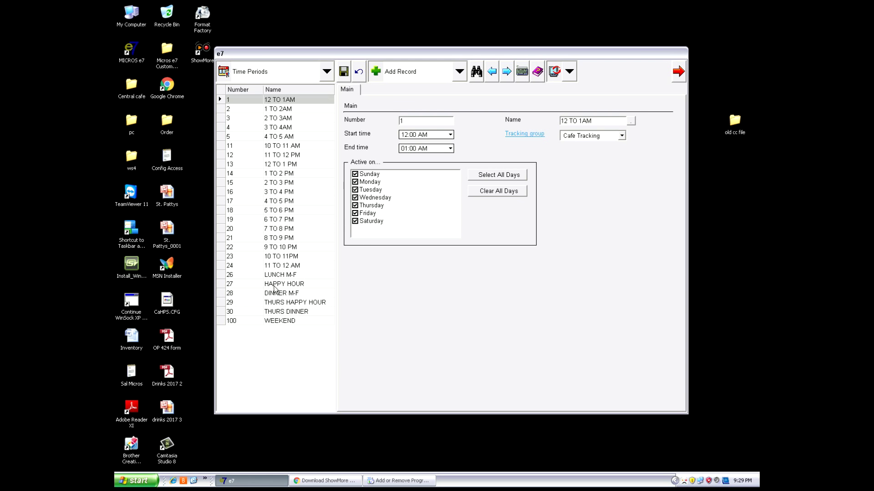
click(284, 284)
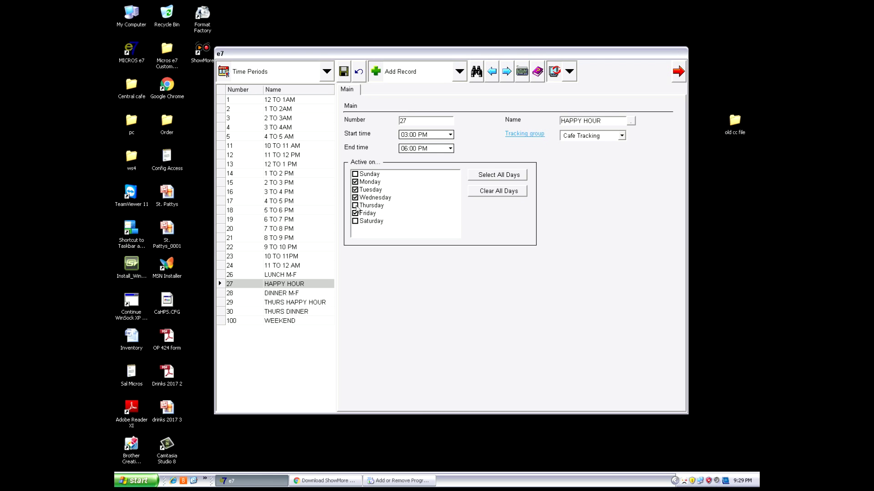
click(458, 72)
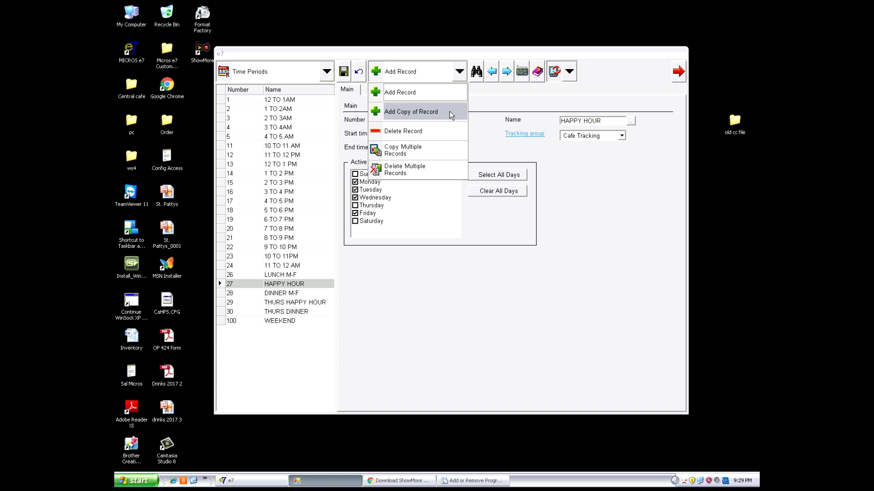
mouse_move(410, 170)
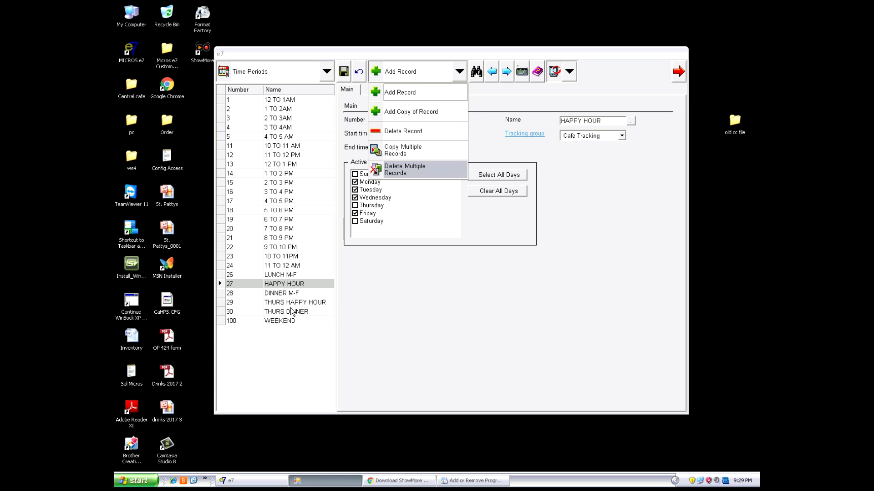
click(295, 302)
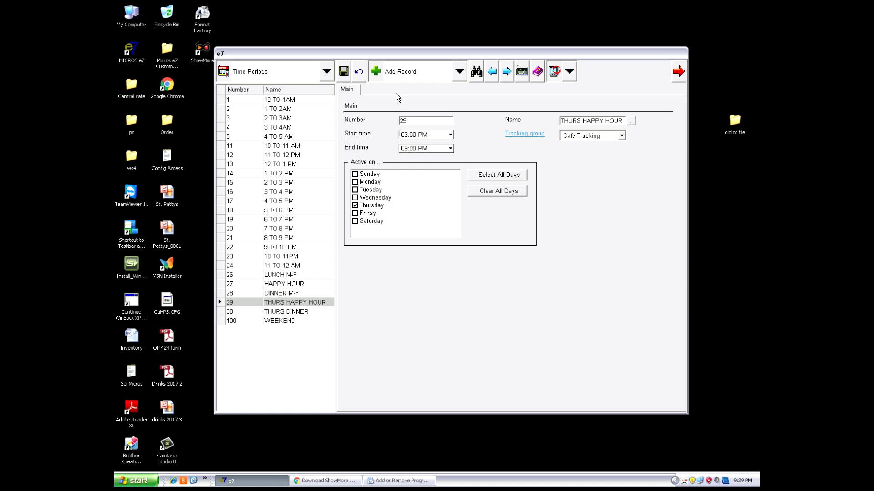
mouse_move(360, 213)
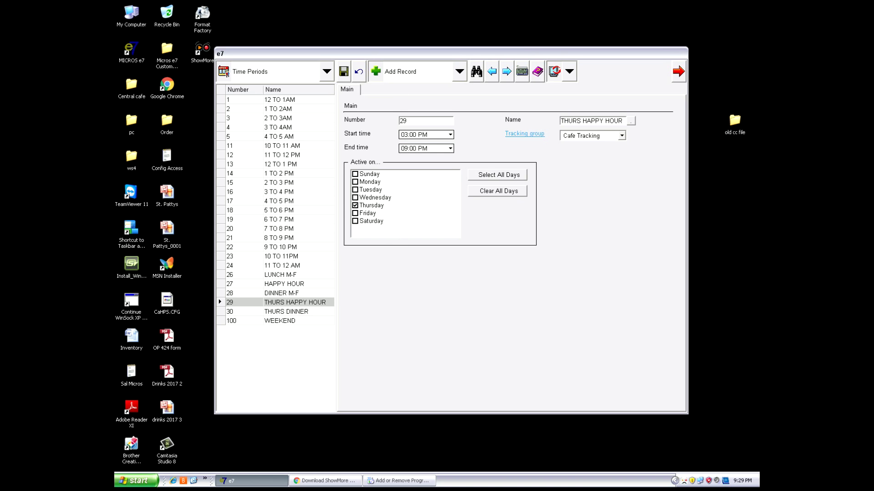
mouse_move(421, 159)
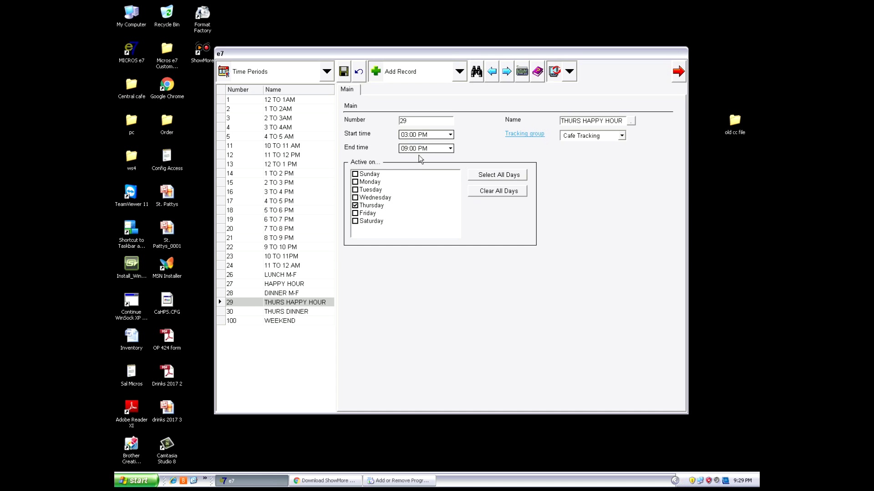
mouse_move(423, 141)
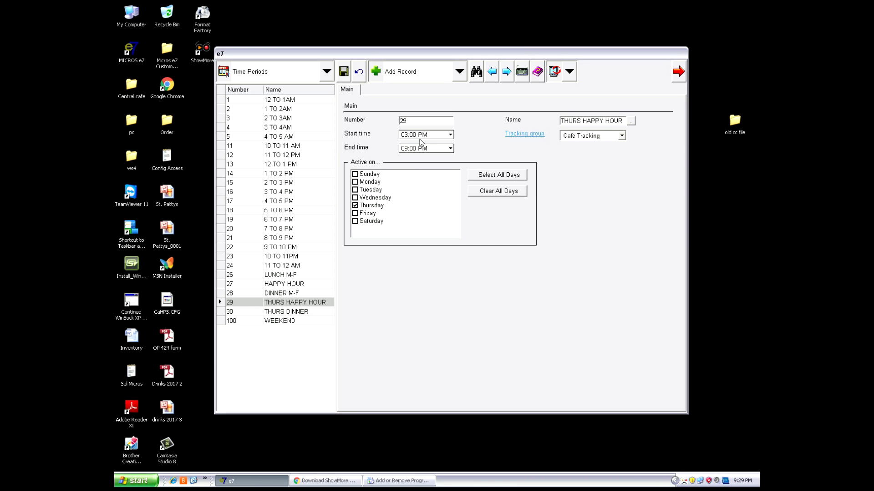
mouse_move(316, 292)
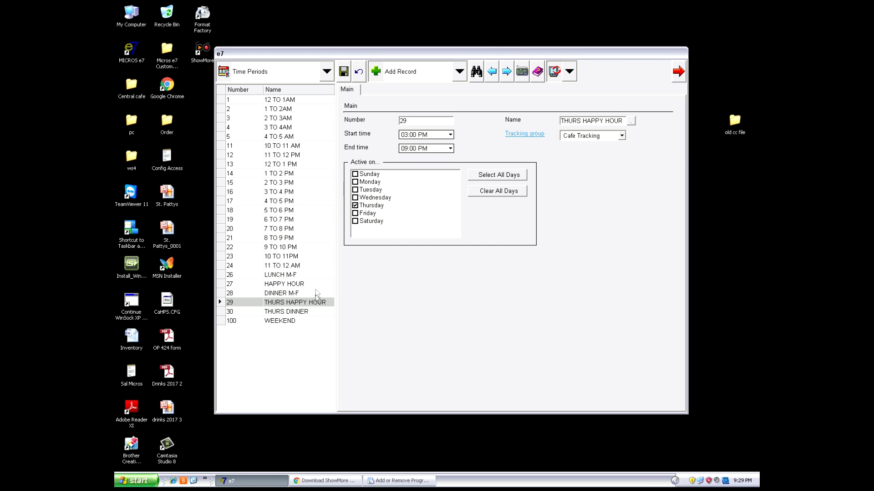
mouse_move(314, 285)
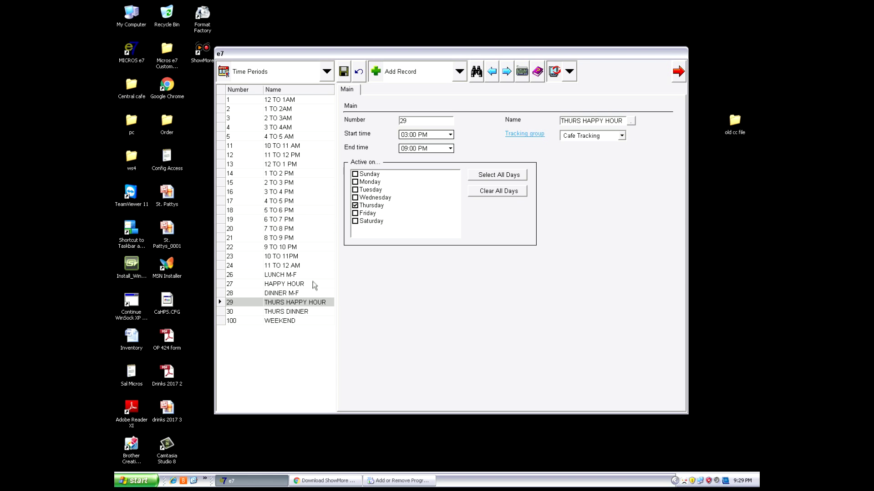
Step: Review LUNCH M-F, DINNER M-F and THURS DINNER (9:01 PM–4:00 AM Thursday)
click(279, 275)
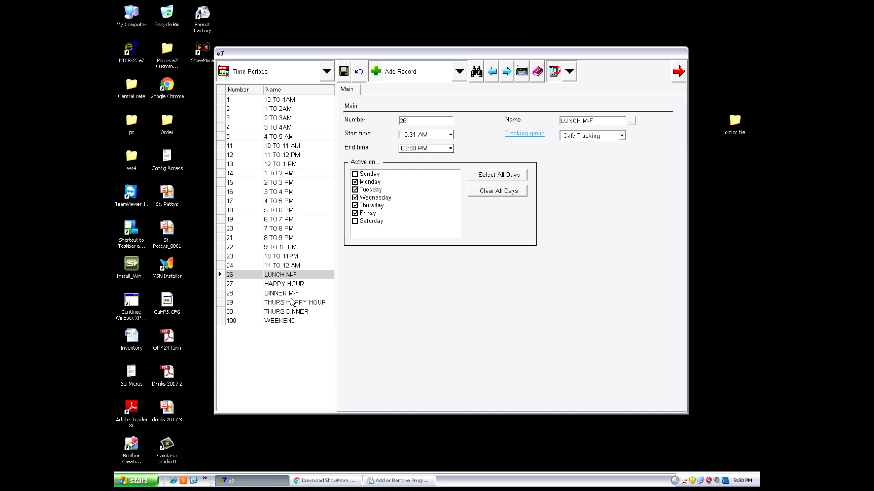
click(281, 293)
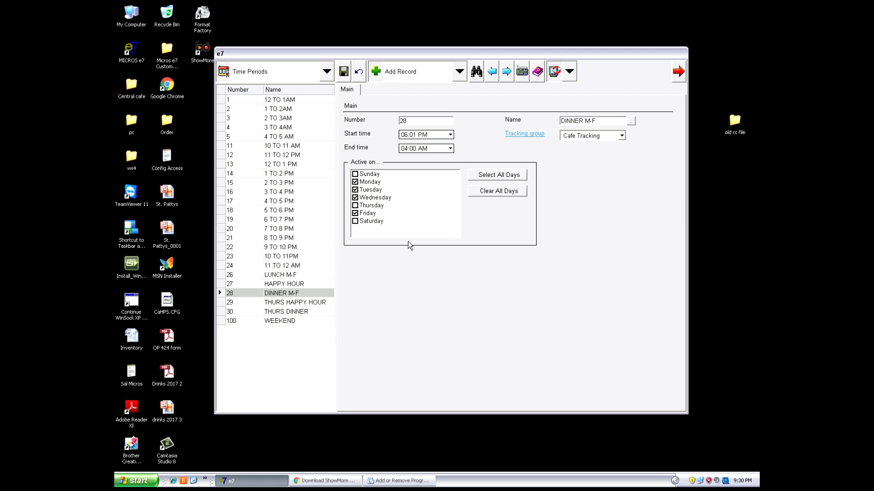
mouse_move(431, 220)
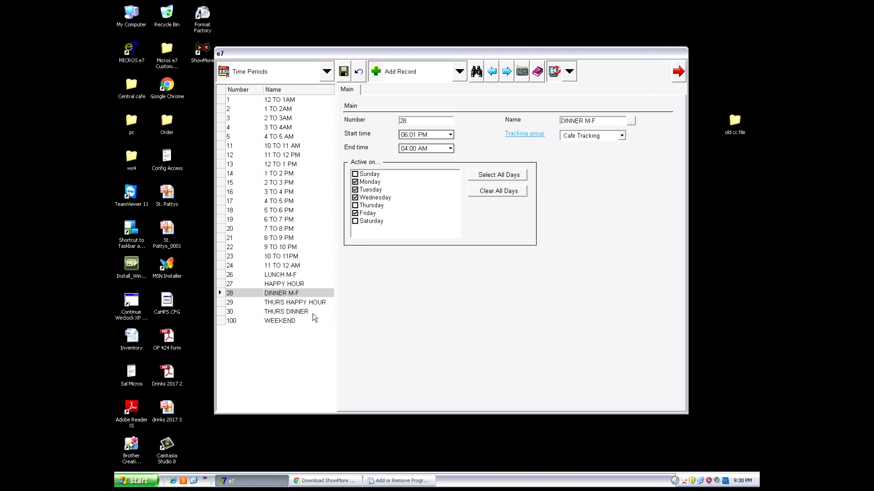
click(286, 312)
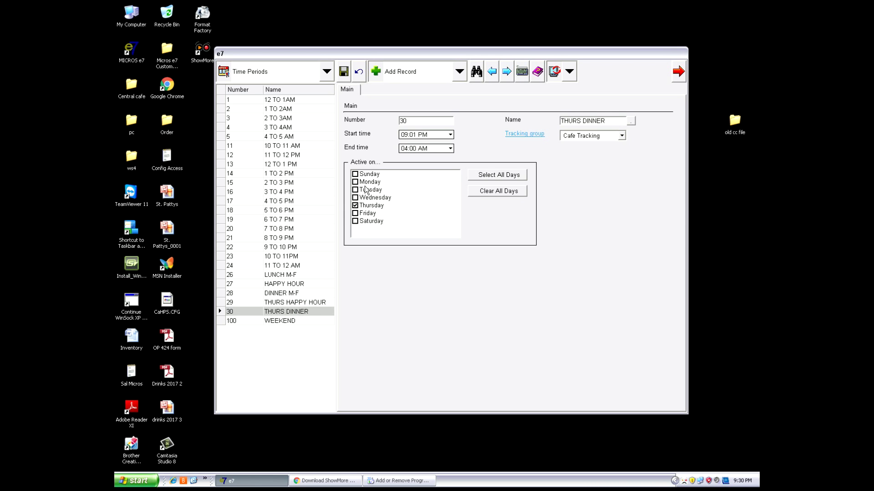
mouse_move(419, 148)
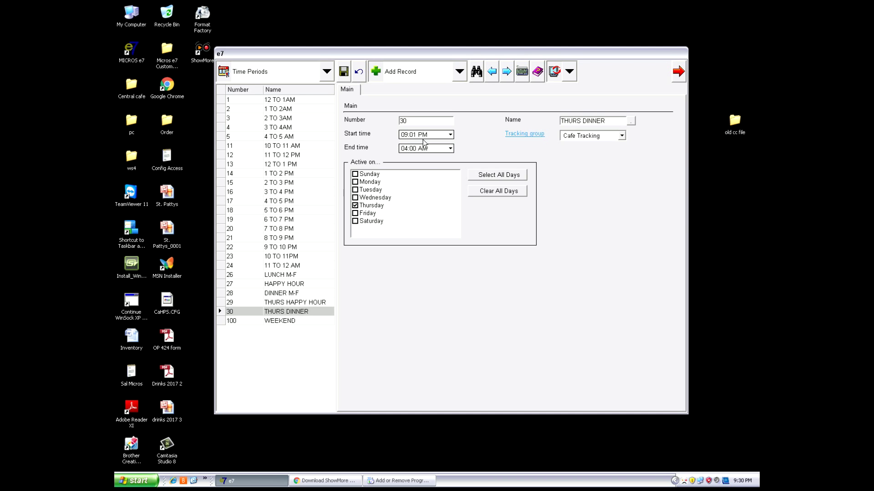
mouse_move(412, 189)
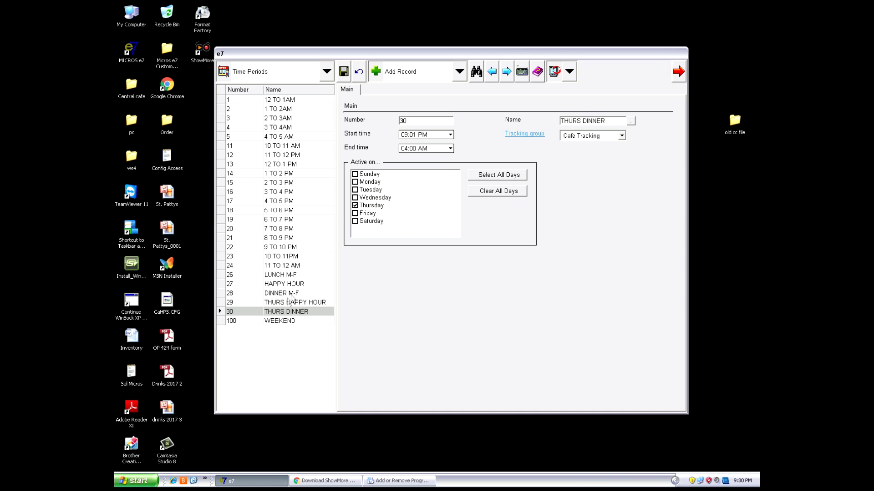
mouse_move(294, 308)
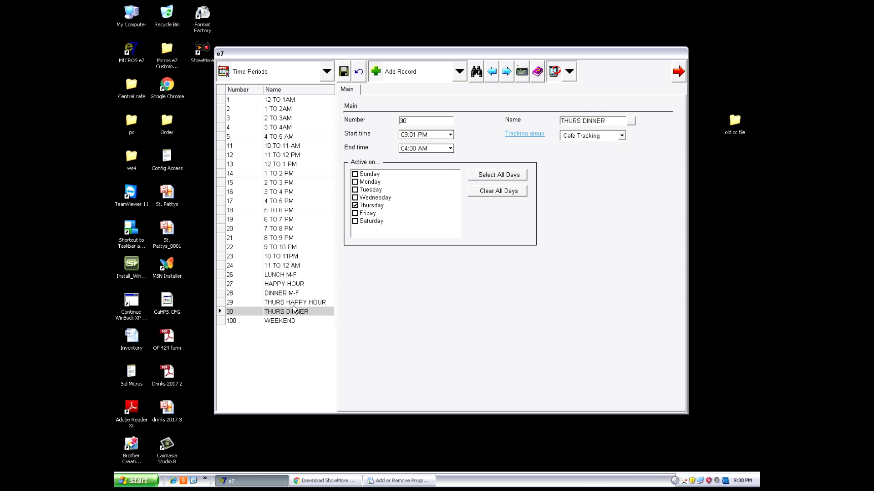
mouse_move(321, 311)
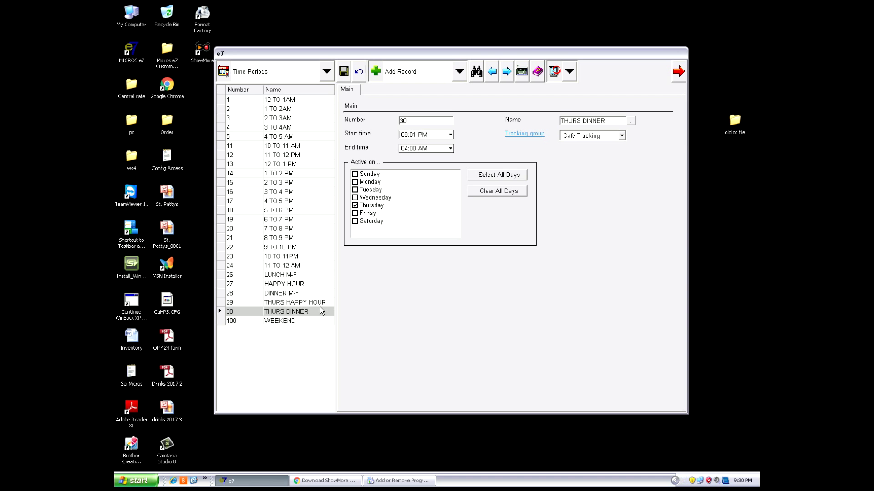
mouse_move(355, 189)
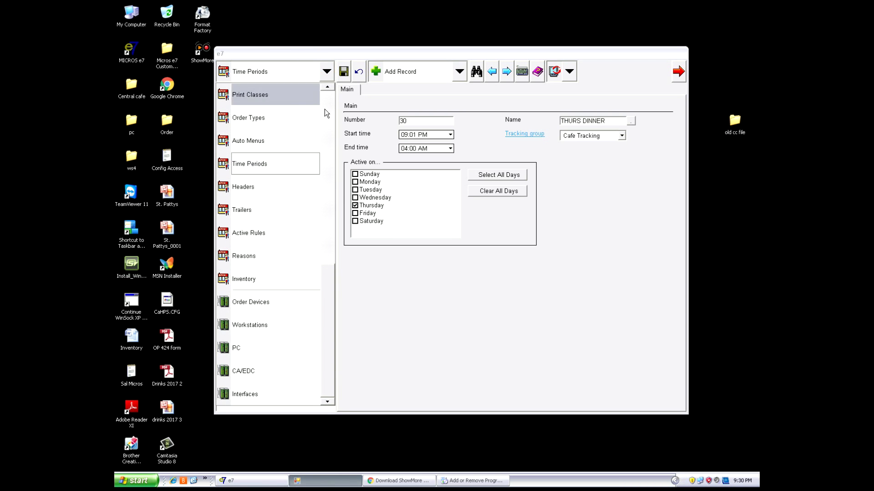
Step: Open Auto Menus and view the HAPPY HOUR and DINNER M-F records
click(248, 141)
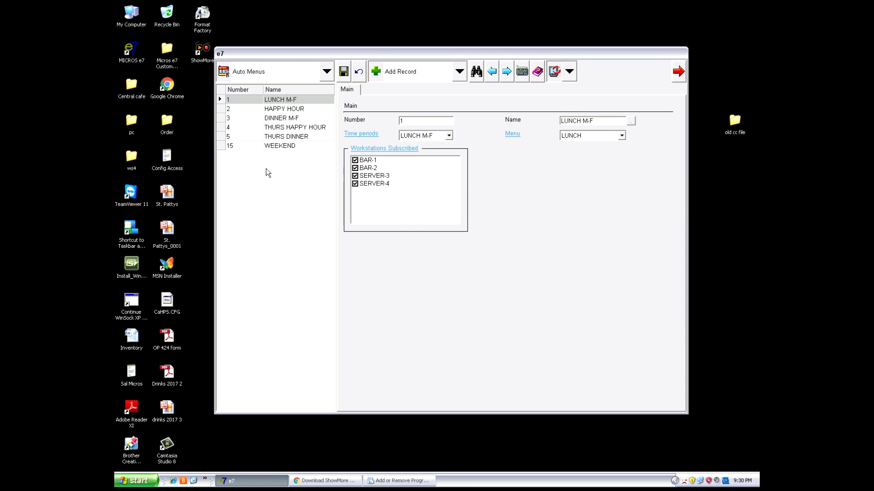
click(284, 108)
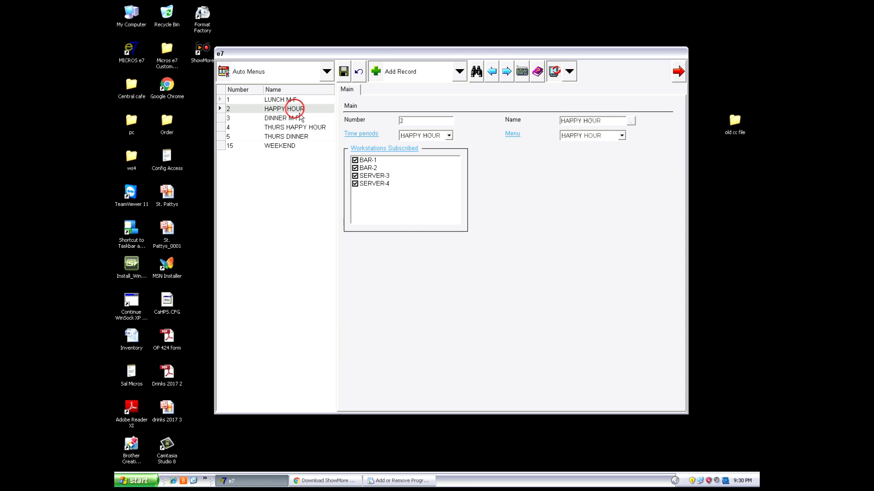
click(281, 118)
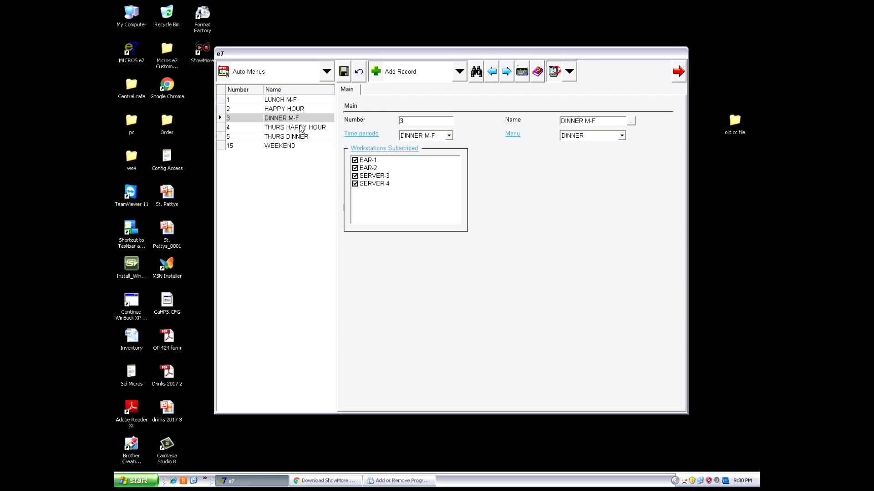
click(284, 108)
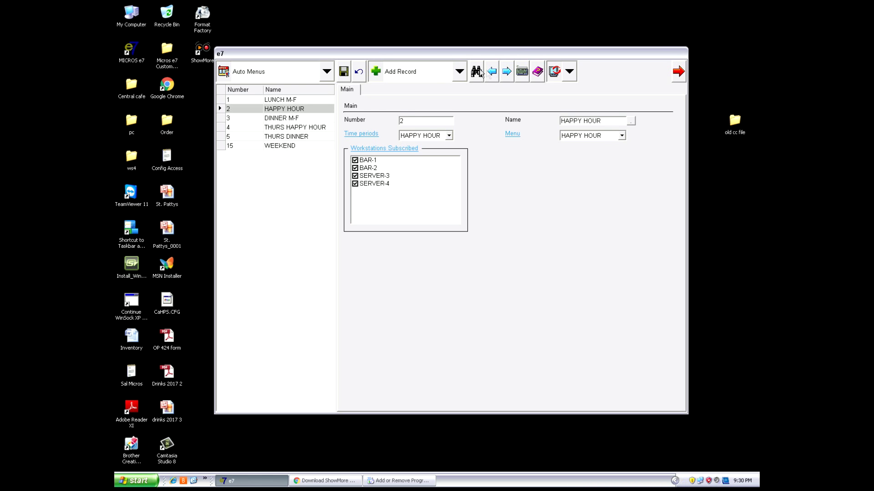
Step: Verify THURS HAPPY HOUR auto menu uses the THURS HH menu and its time period
click(457, 72)
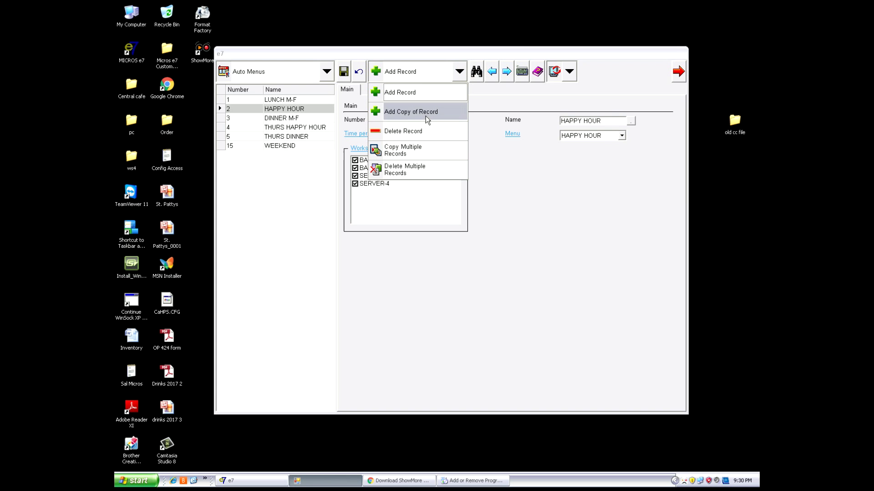
mouse_move(311, 123)
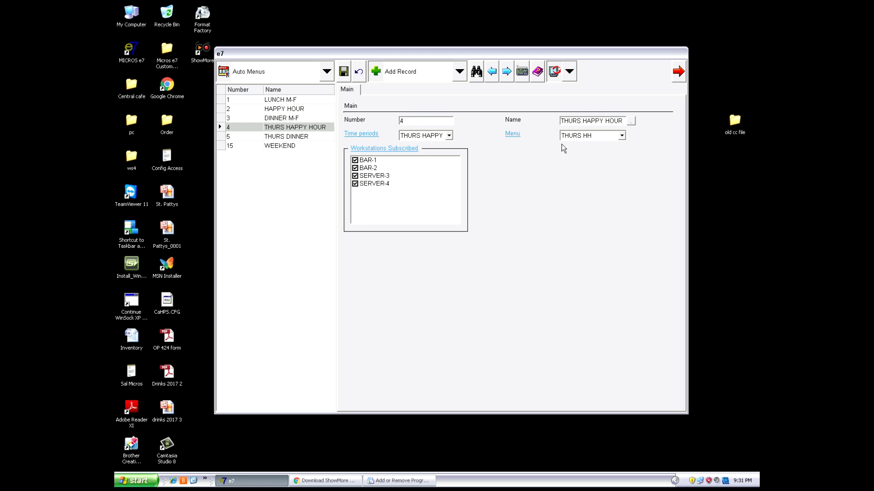
click(621, 135)
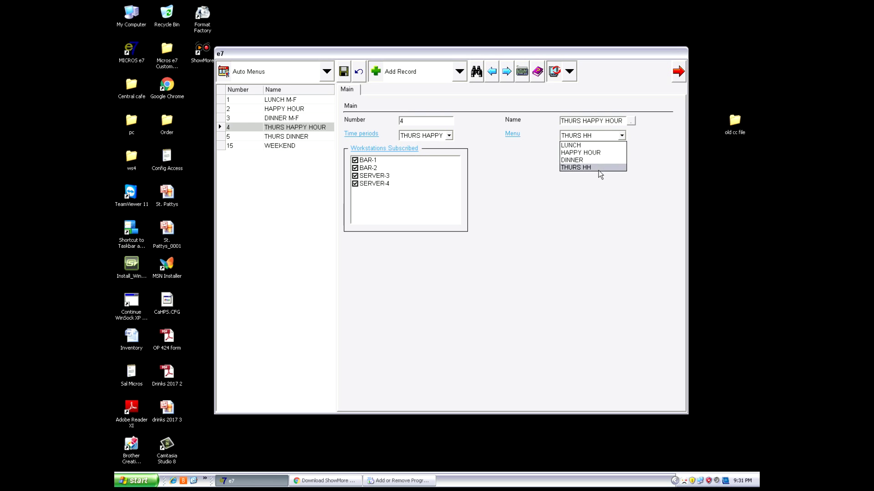
click(576, 167)
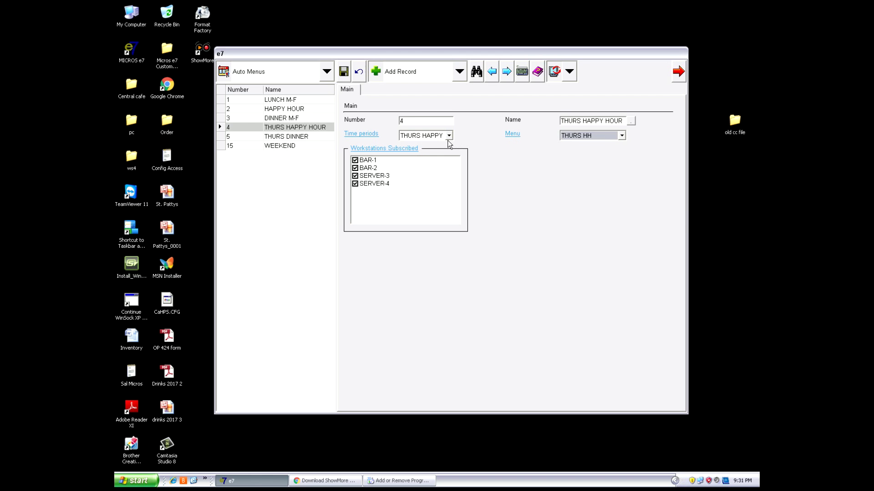
click(449, 135)
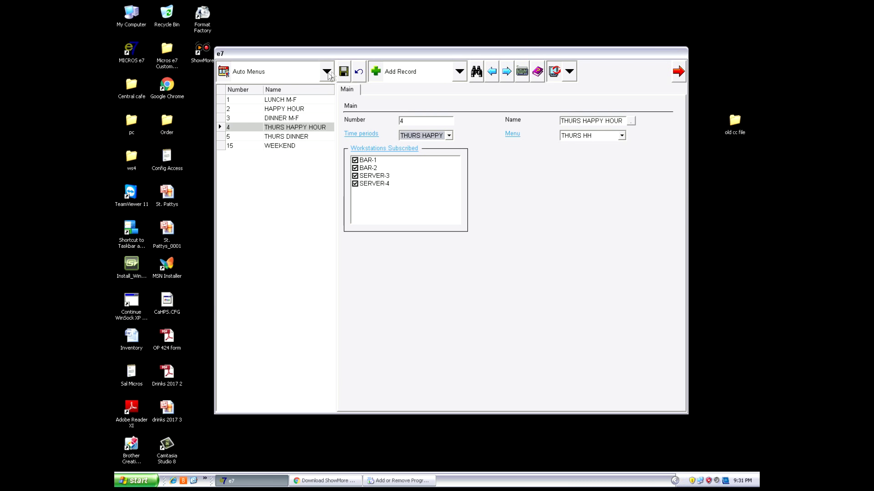
Step: Visit Time Periods, return to Auto Menus, and view DINNER M-F and THURS DINNER
click(324, 72)
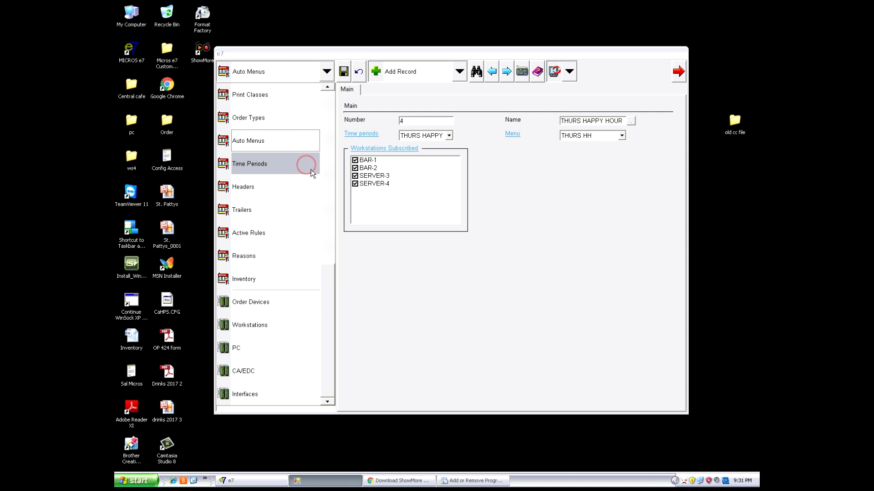
click(249, 164)
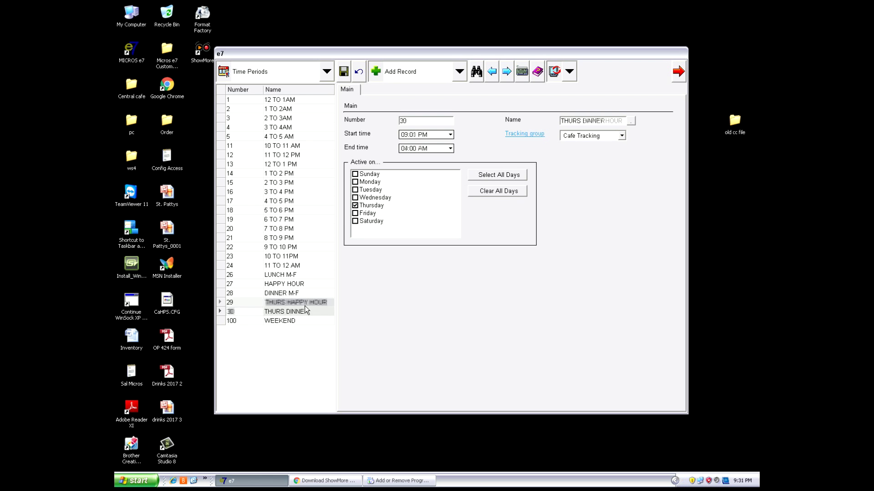
click(295, 302)
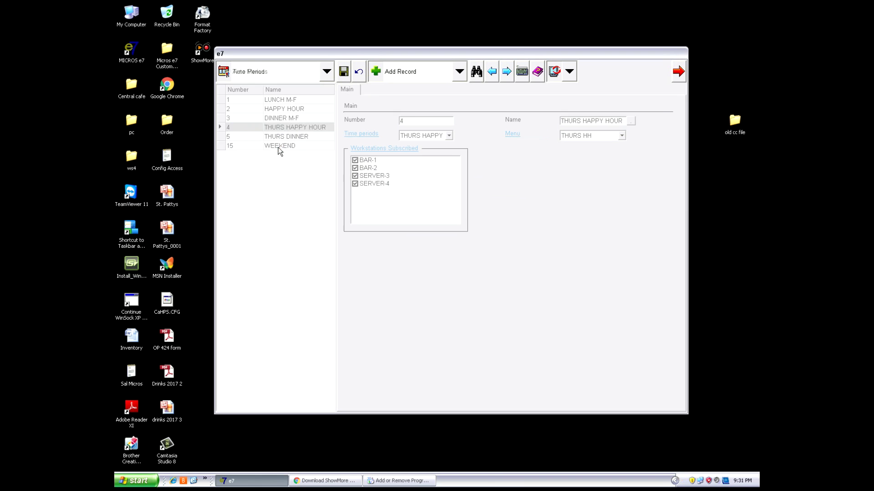
click(281, 118)
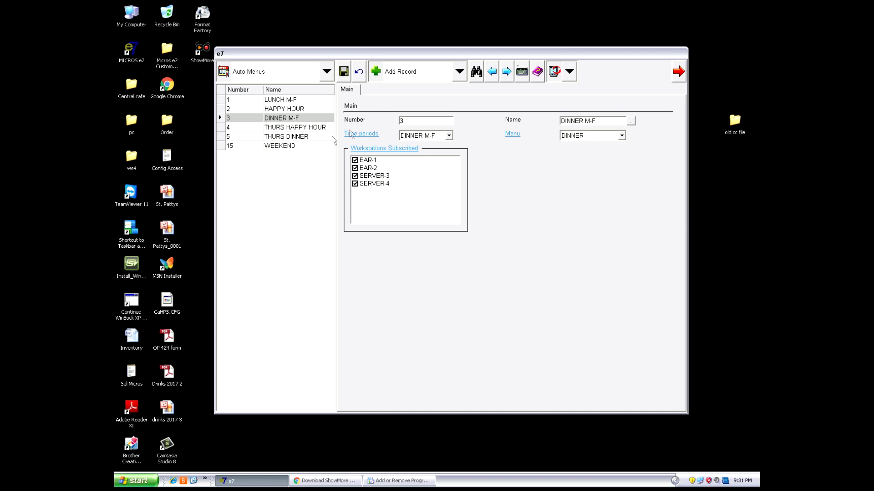
click(286, 136)
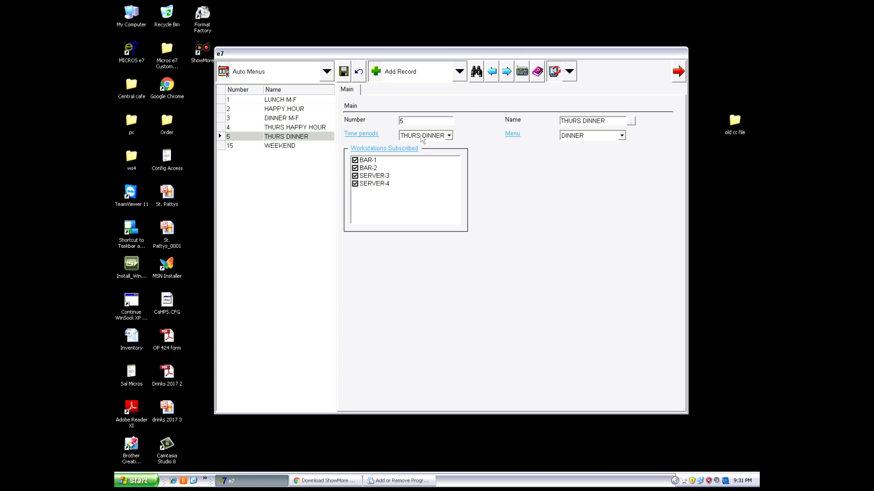
mouse_move(575, 153)
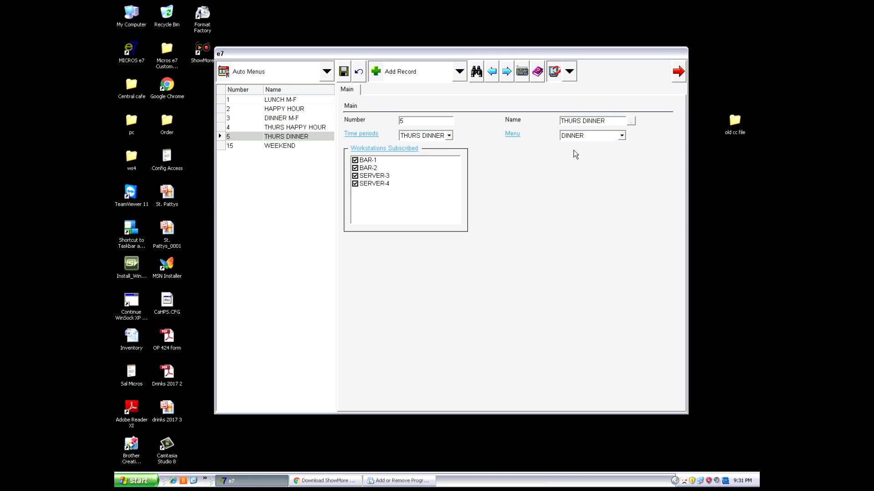
mouse_move(617, 119)
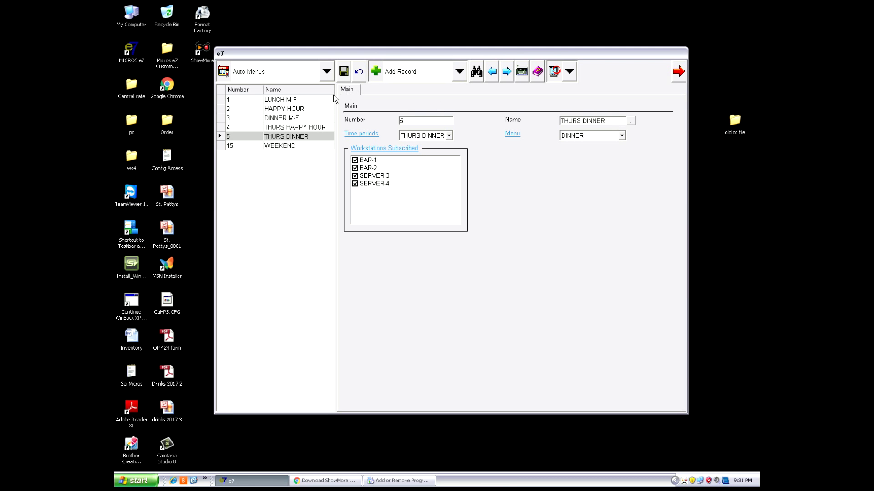
mouse_move(376, 84)
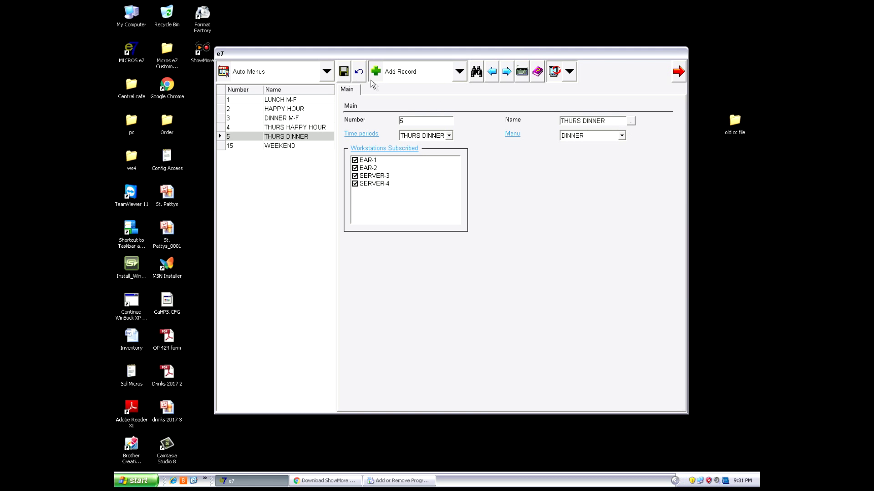
Step: Switch to Menu records and compare BECKS prices, set to one price at 0.00
click(325, 72)
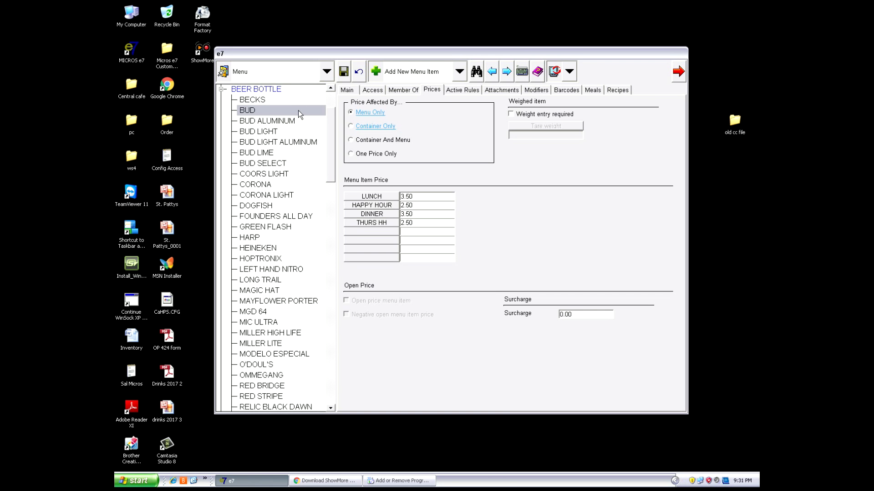
mouse_move(259, 120)
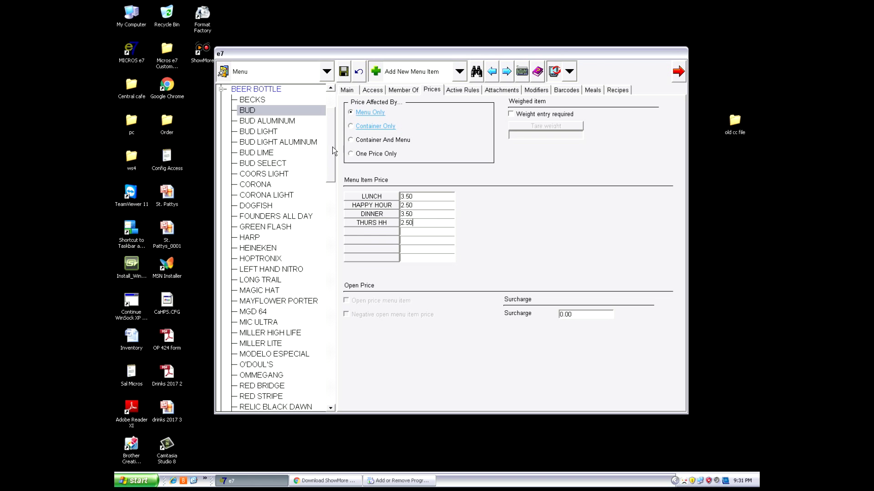
mouse_move(262, 110)
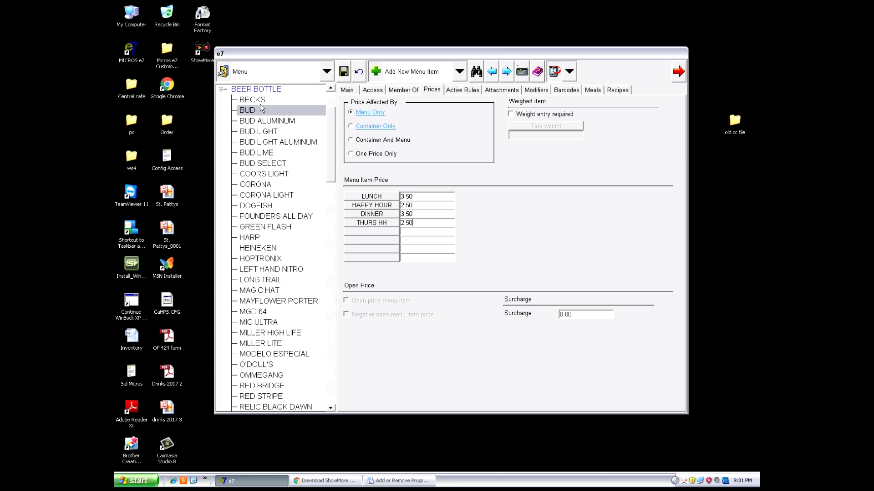
click(252, 99)
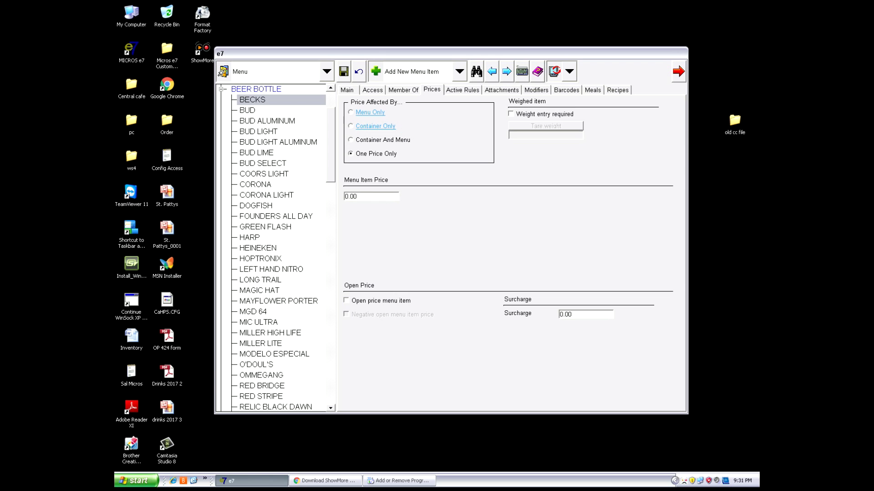
mouse_move(376, 167)
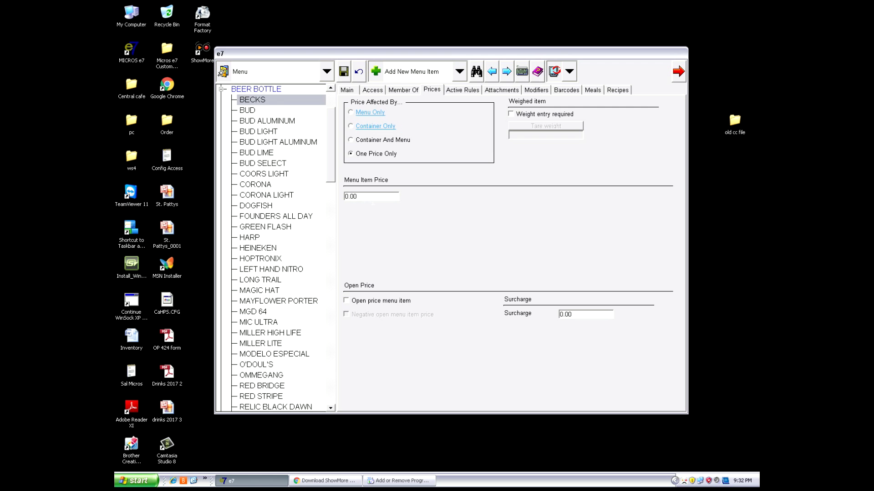
scroll(down, 3)
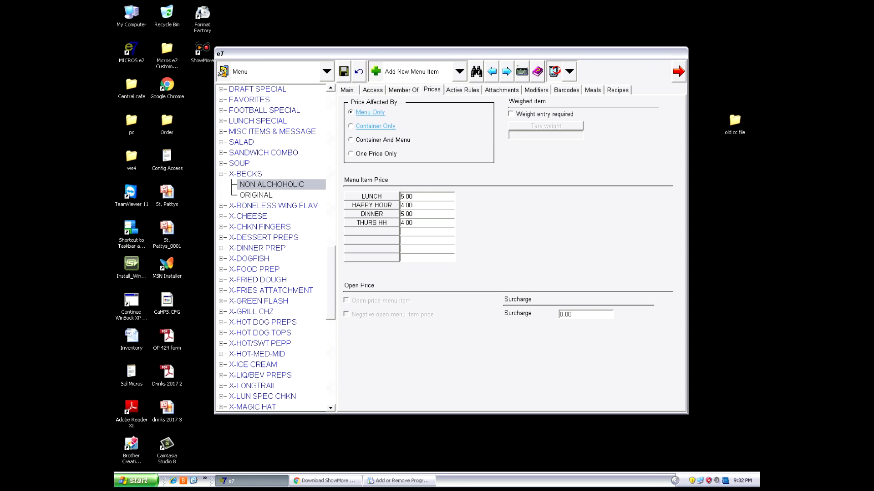
mouse_move(274, 201)
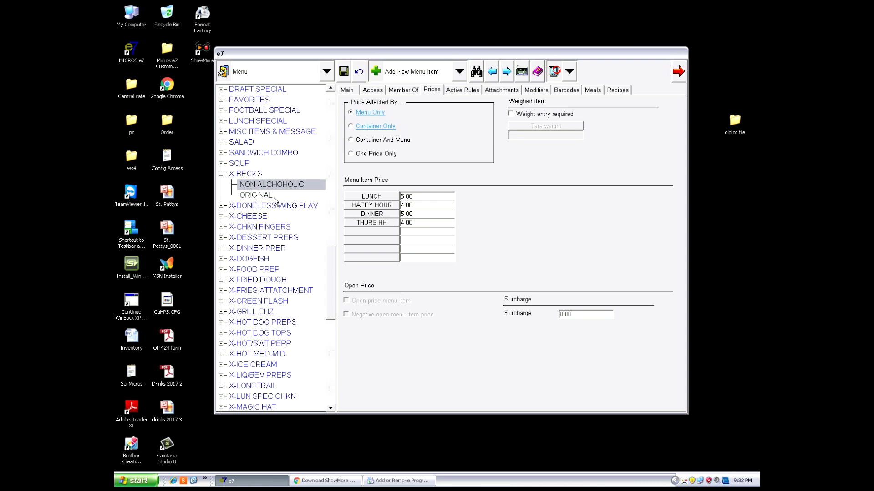
click(256, 195)
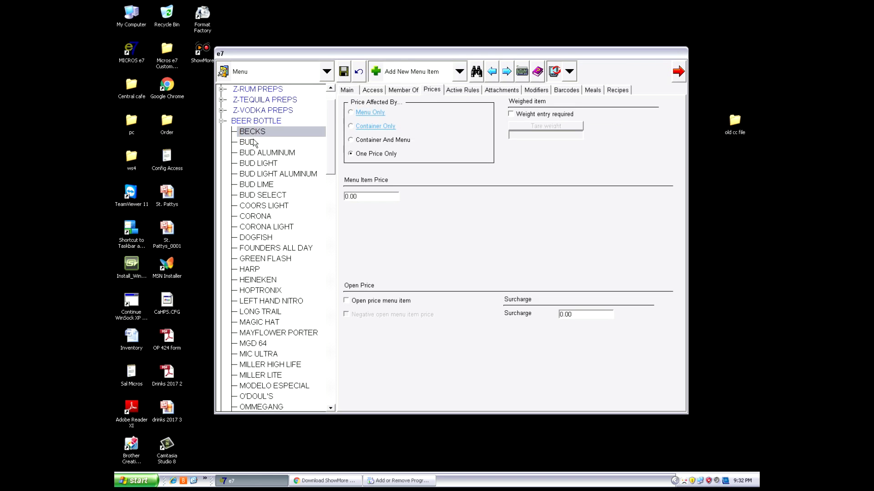
click(501, 89)
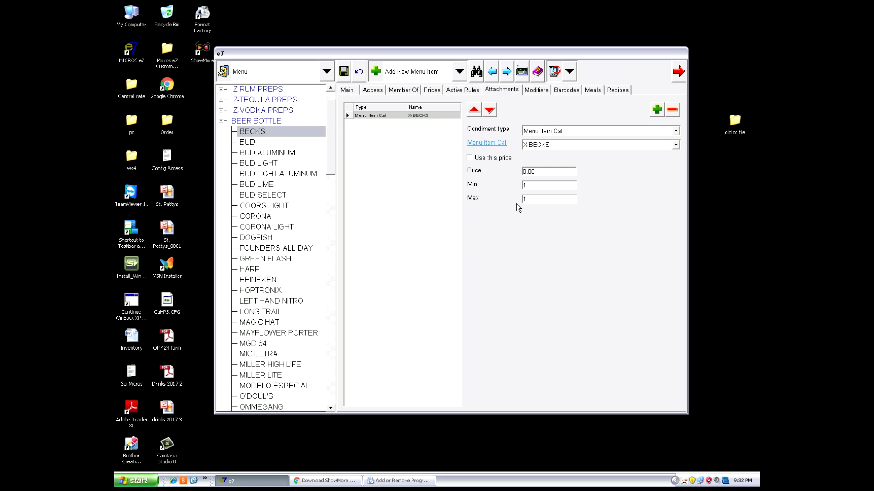
mouse_move(537, 213)
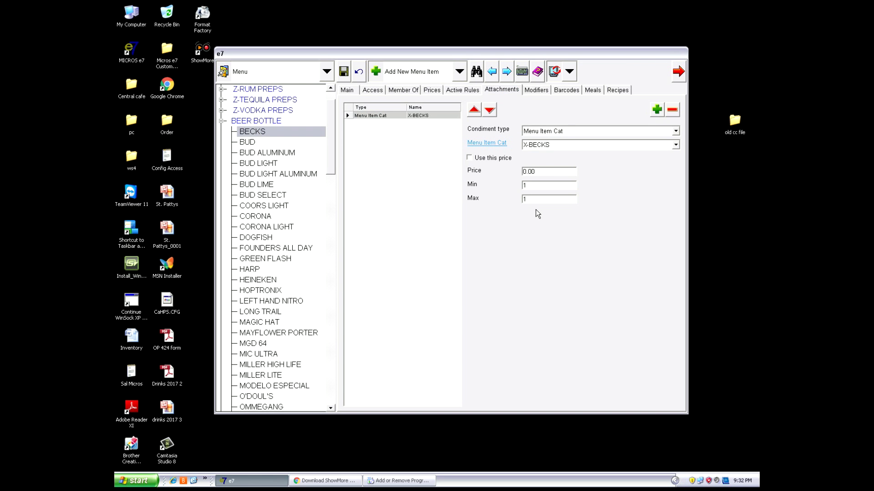
mouse_move(396, 224)
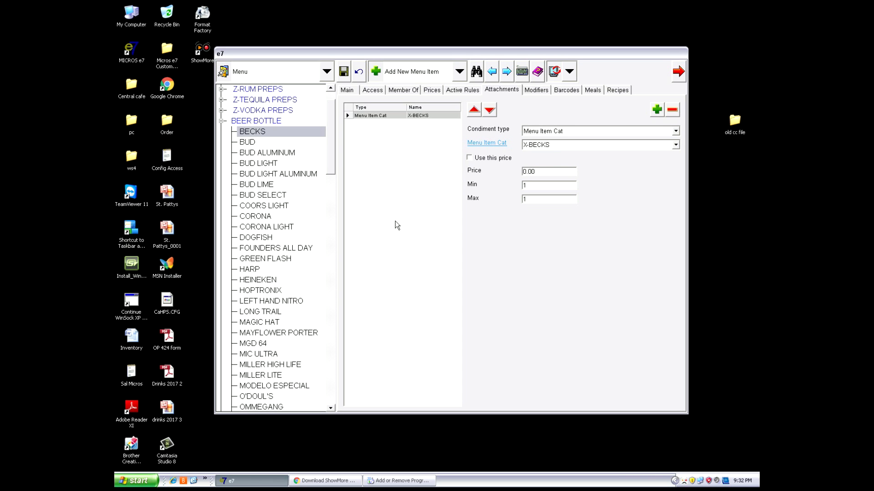
mouse_move(414, 226)
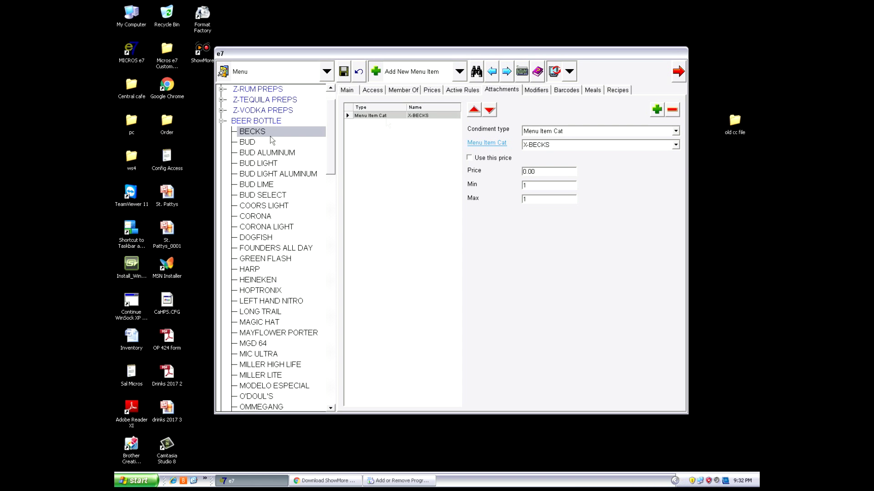
click(431, 90)
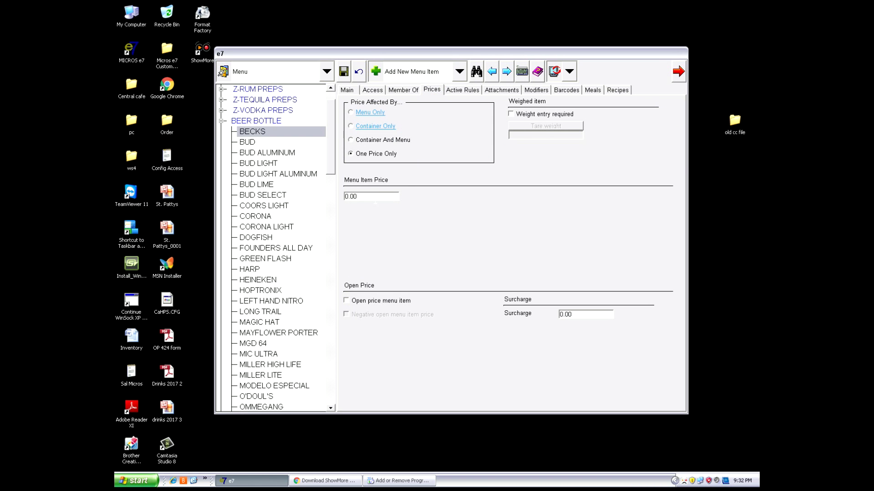
mouse_move(318, 174)
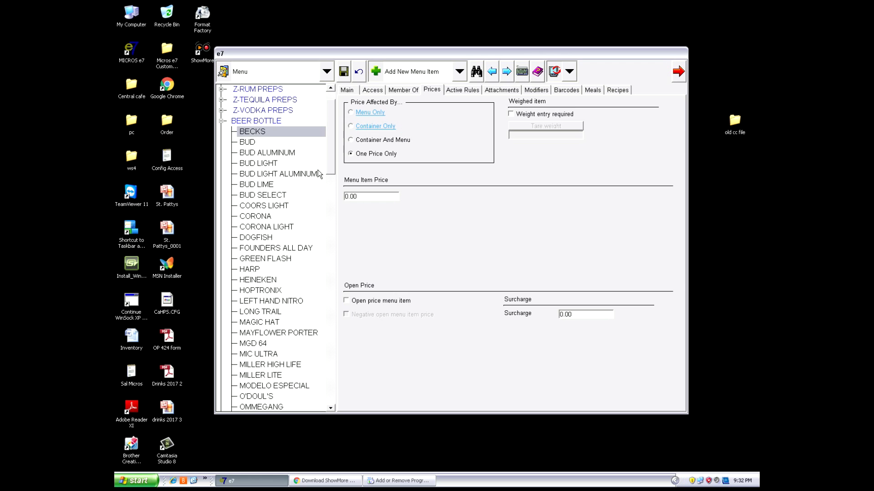
mouse_move(329, 167)
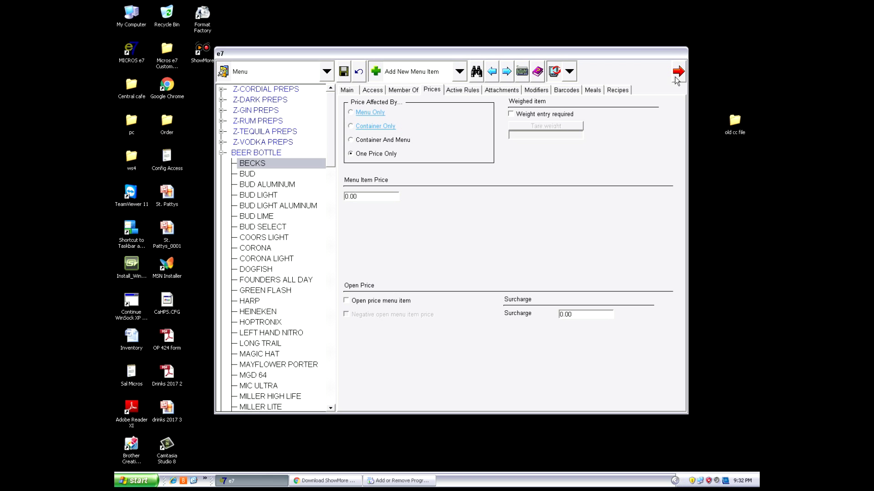
mouse_move(651, 81)
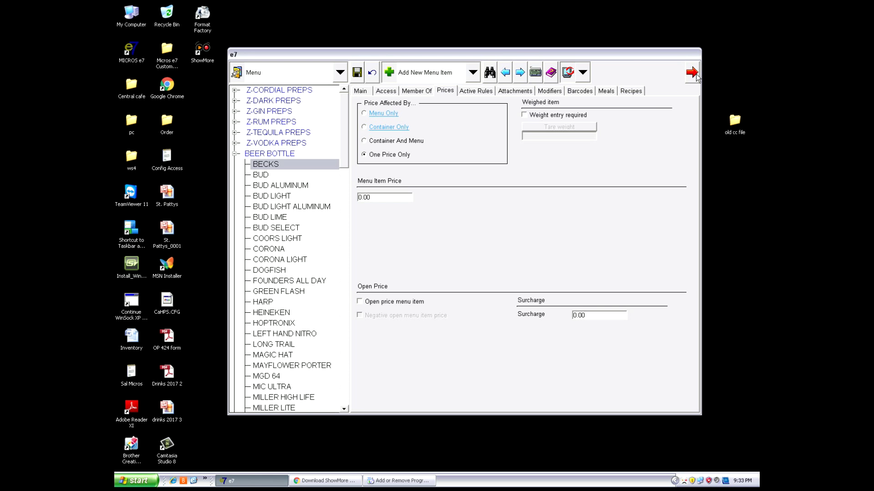
Step: Exit configuration via the red arrow, back to the ID number sign-in screen
click(692, 72)
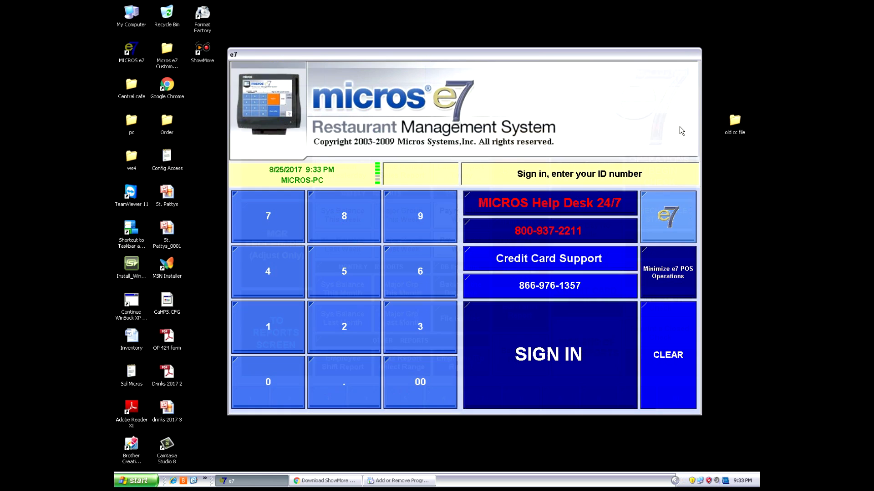